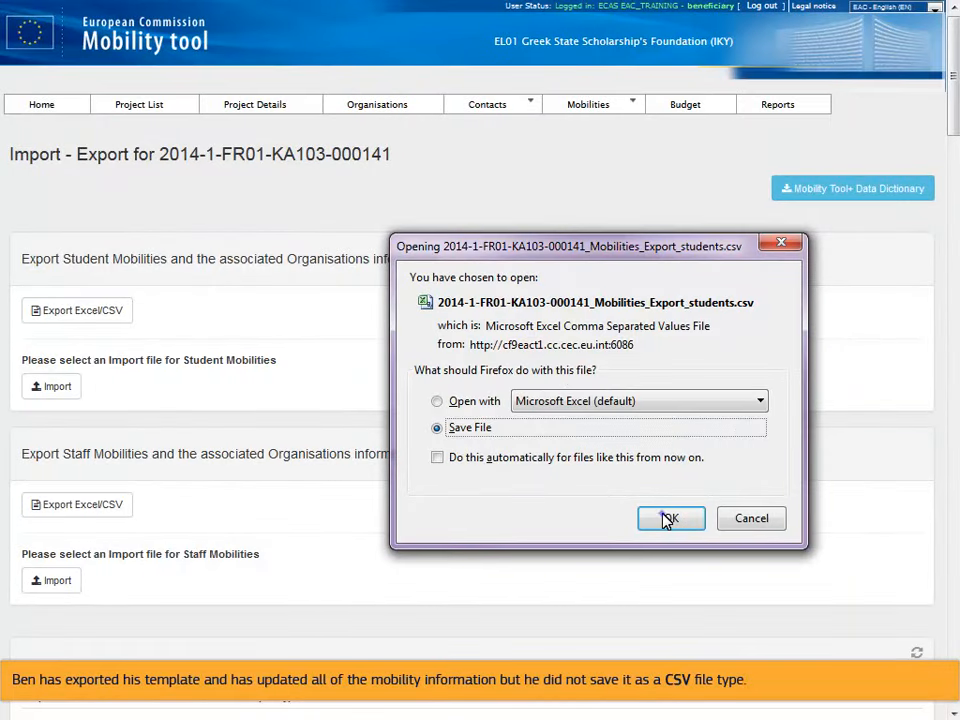
Step: Save the exported students file and pick its .xlsx version for the student mobilities import
left_click(670, 518)
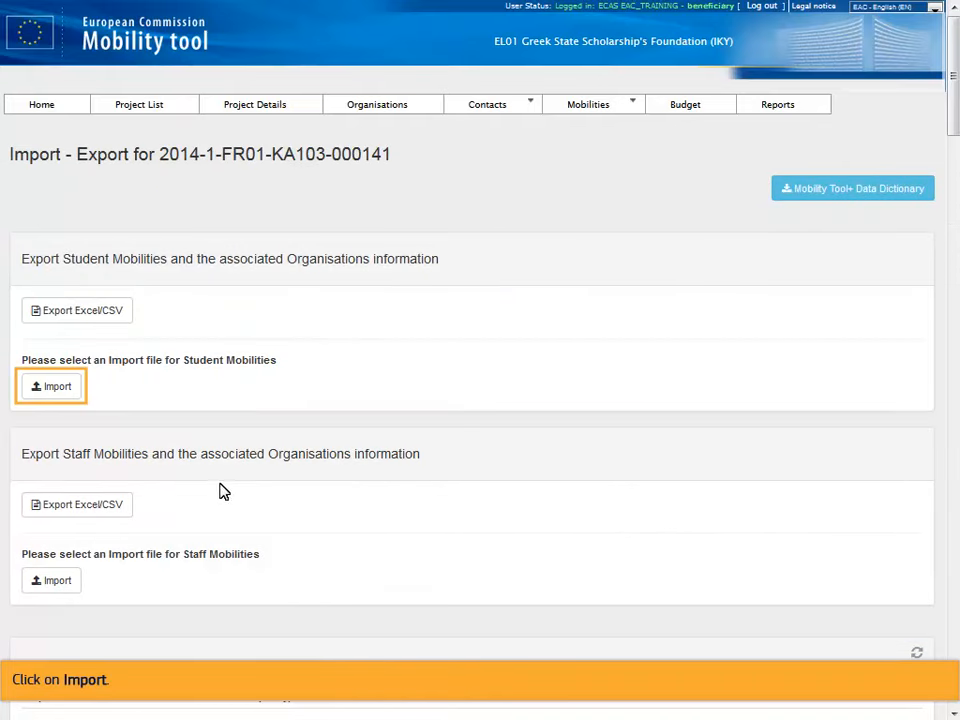
left_click(52, 386)
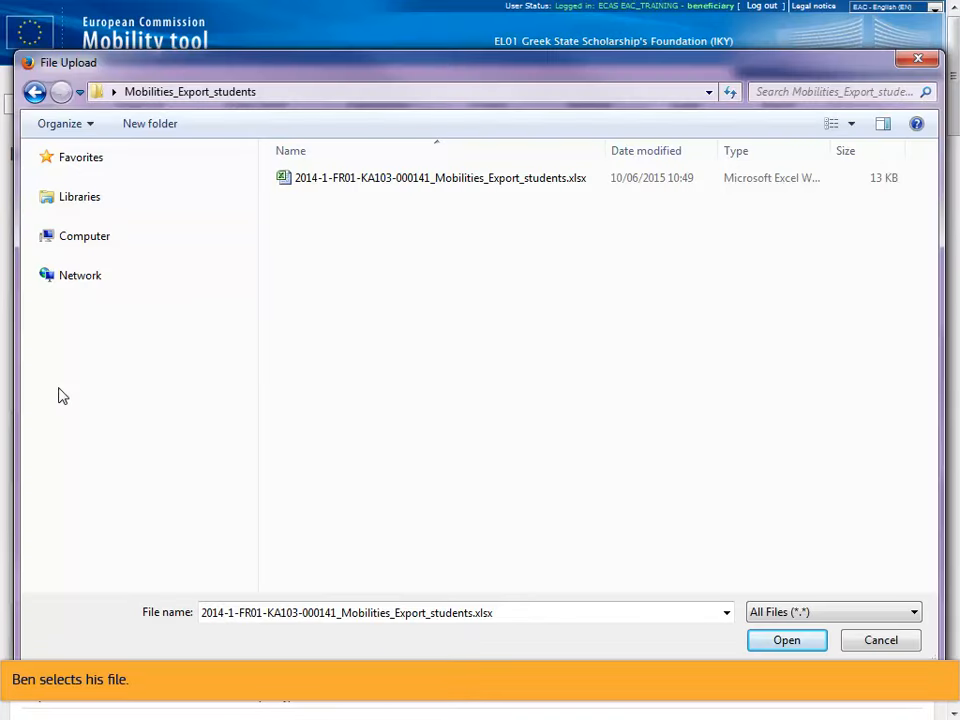
left_click(438, 176)
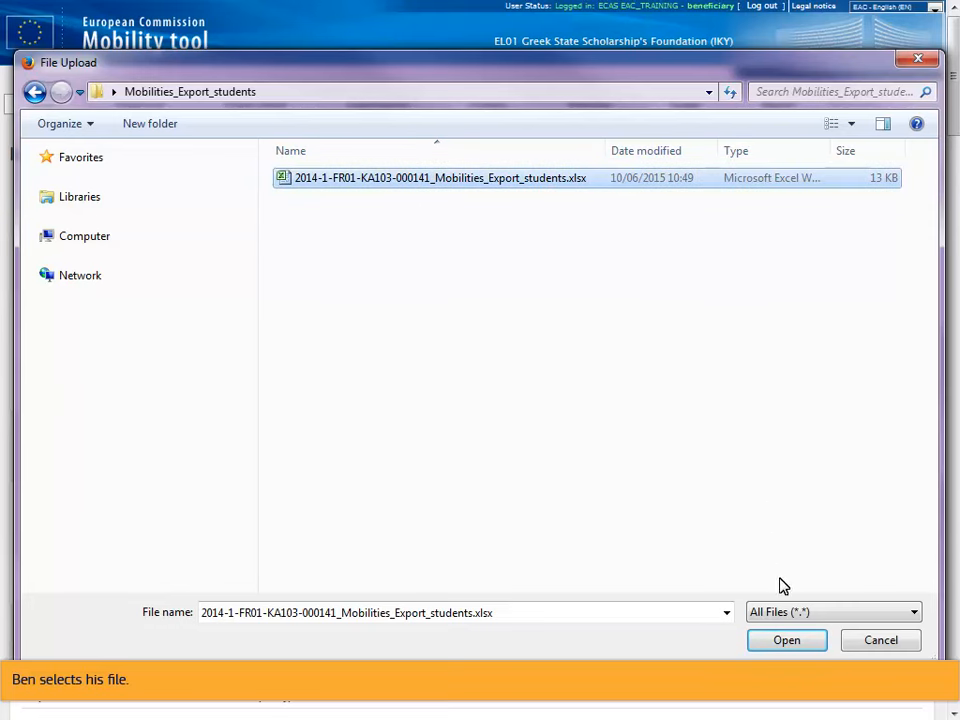
left_click(788, 640)
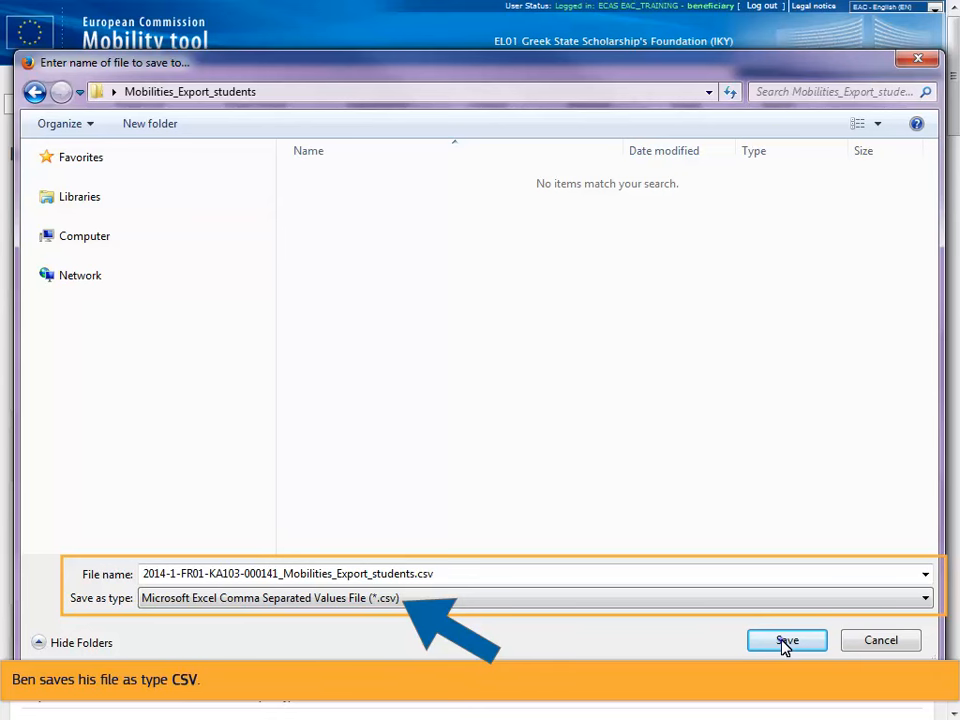
Step: Save the students file as CSV and submit that .csv for the student mobilities import
left_click(786, 640)
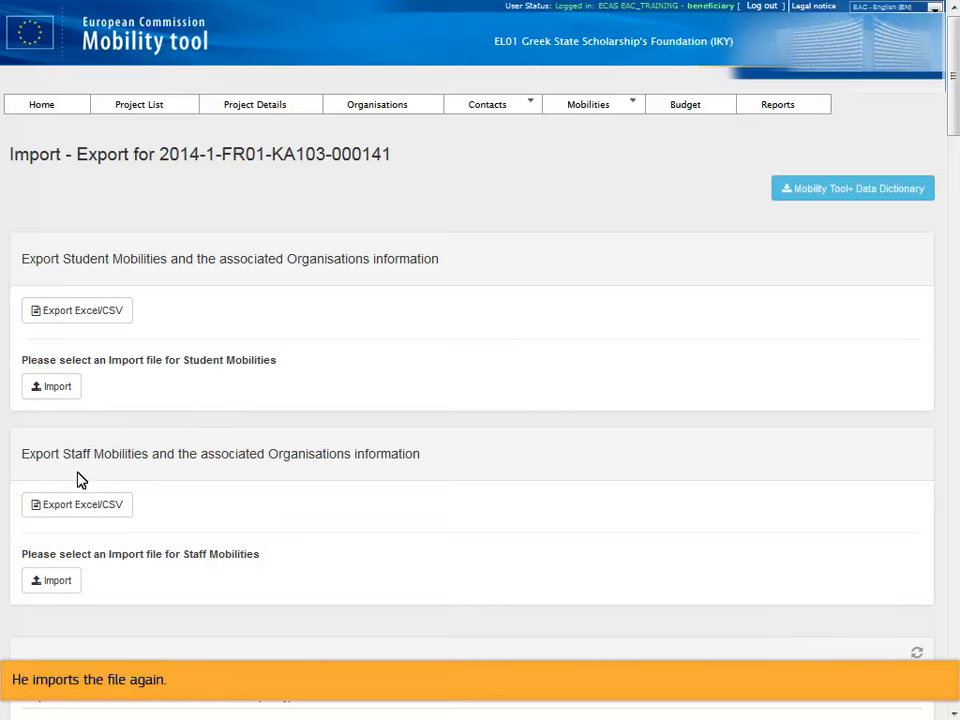
left_click(50, 386)
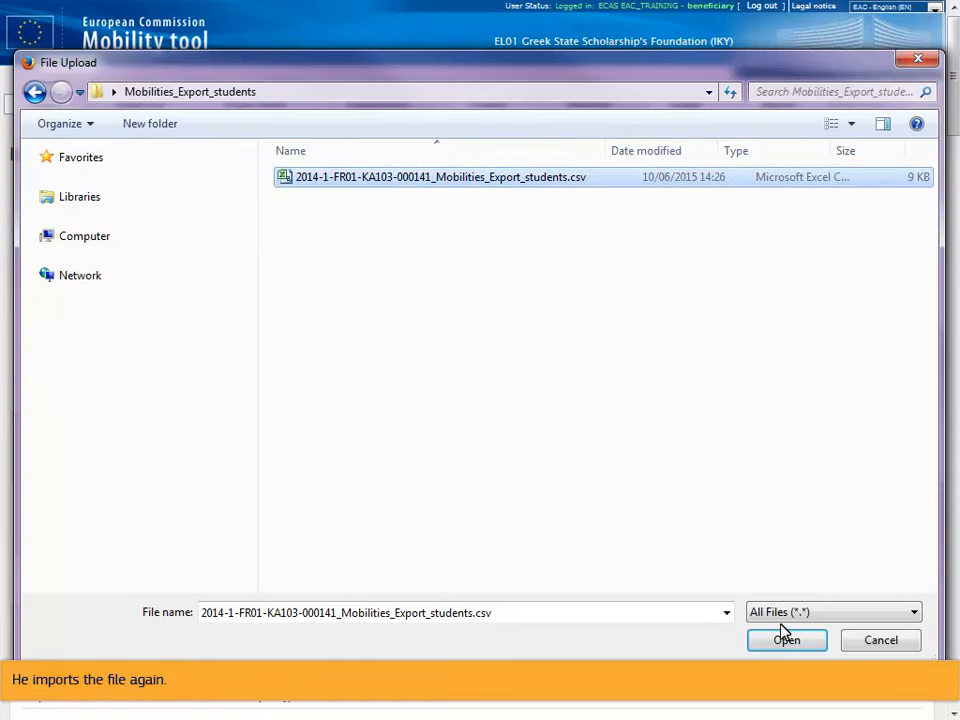
left_click(786, 640)
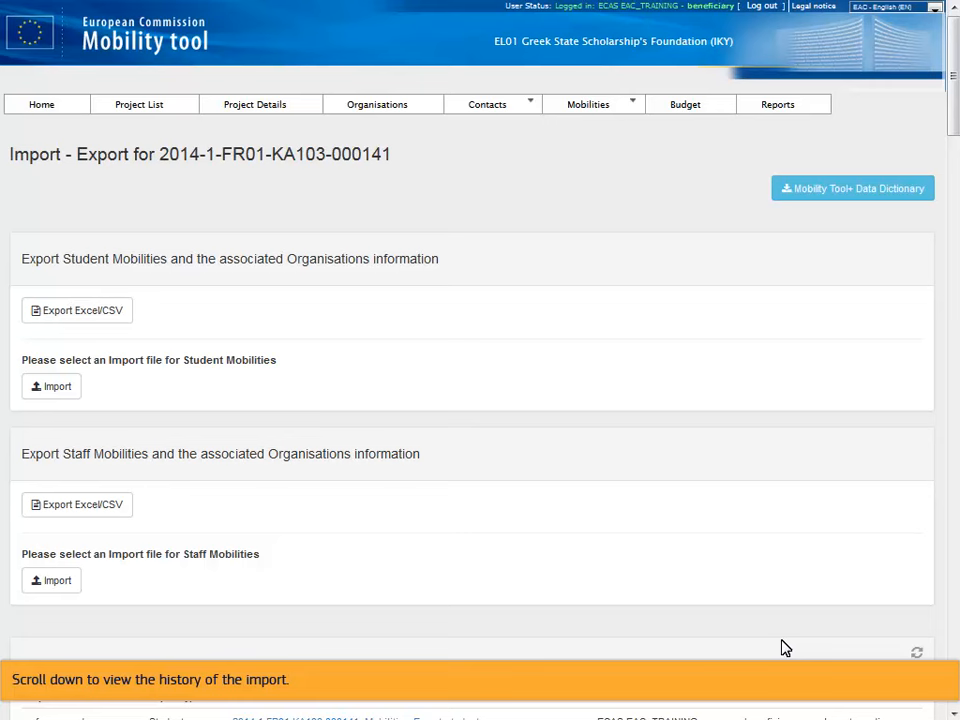
mouse_move(940, 350)
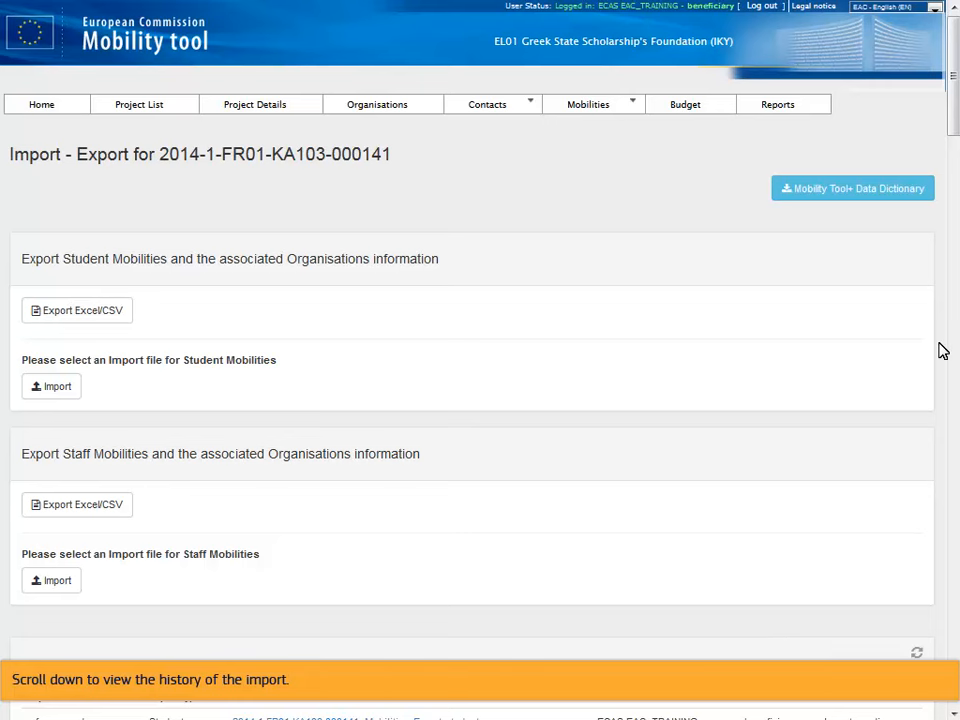
Step: Refresh the import history, download the failed CSV import's error log and open it in Excel
scroll("down", 3)
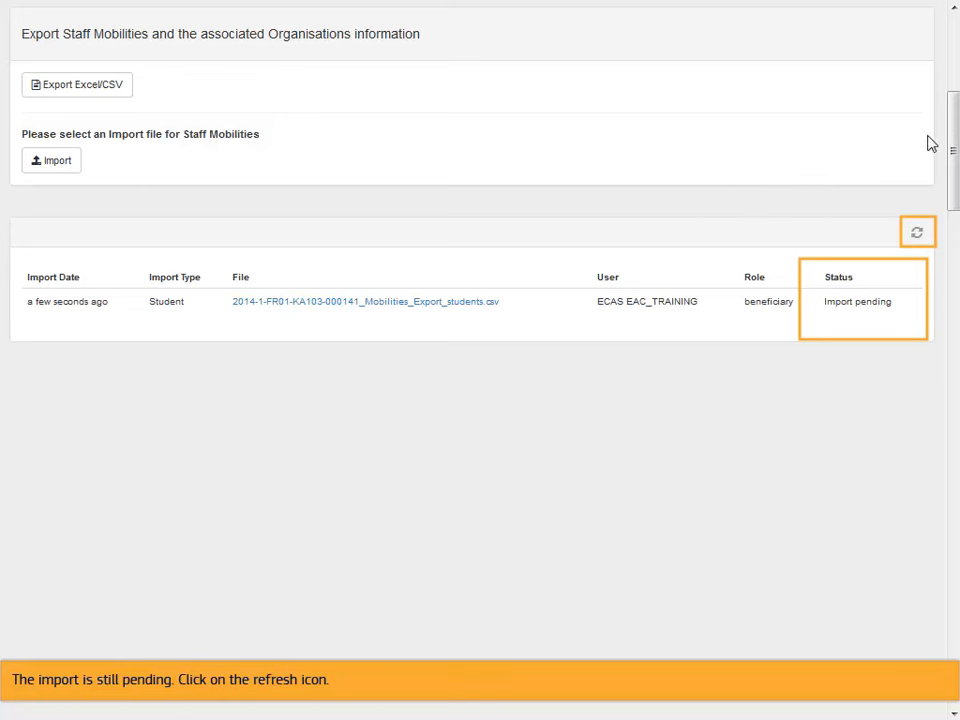
left_click(922, 232)
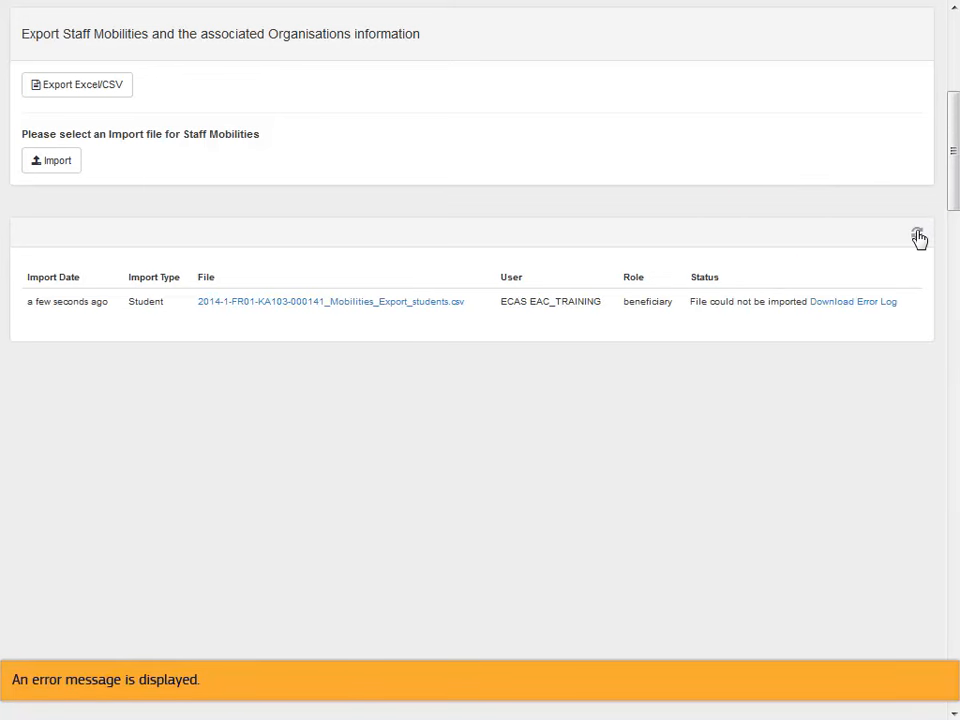
mouse_move(864, 258)
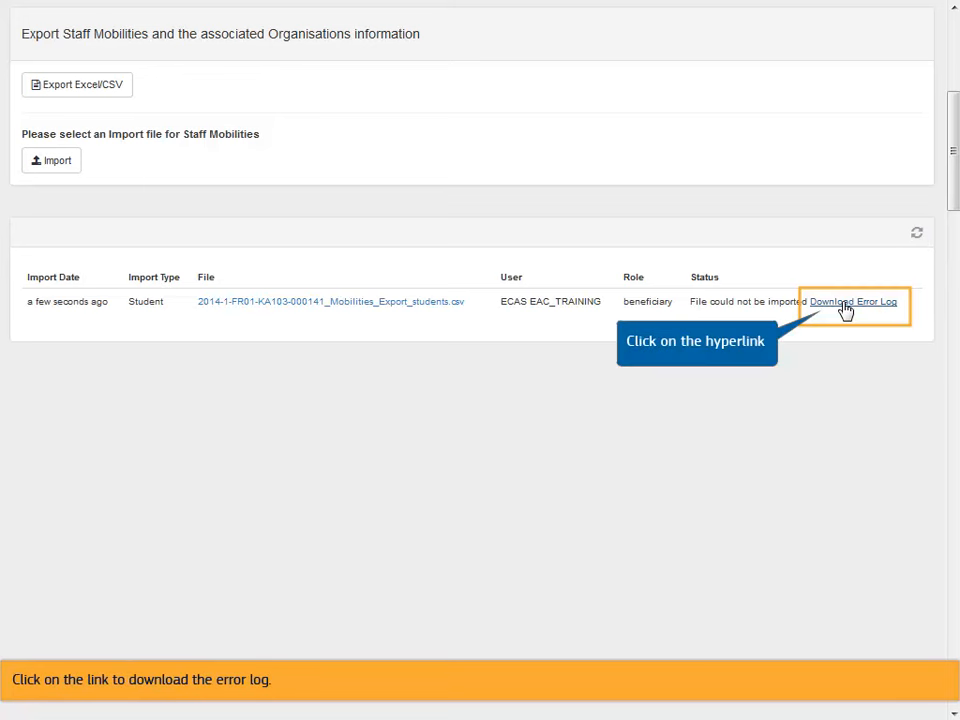
left_click(852, 302)
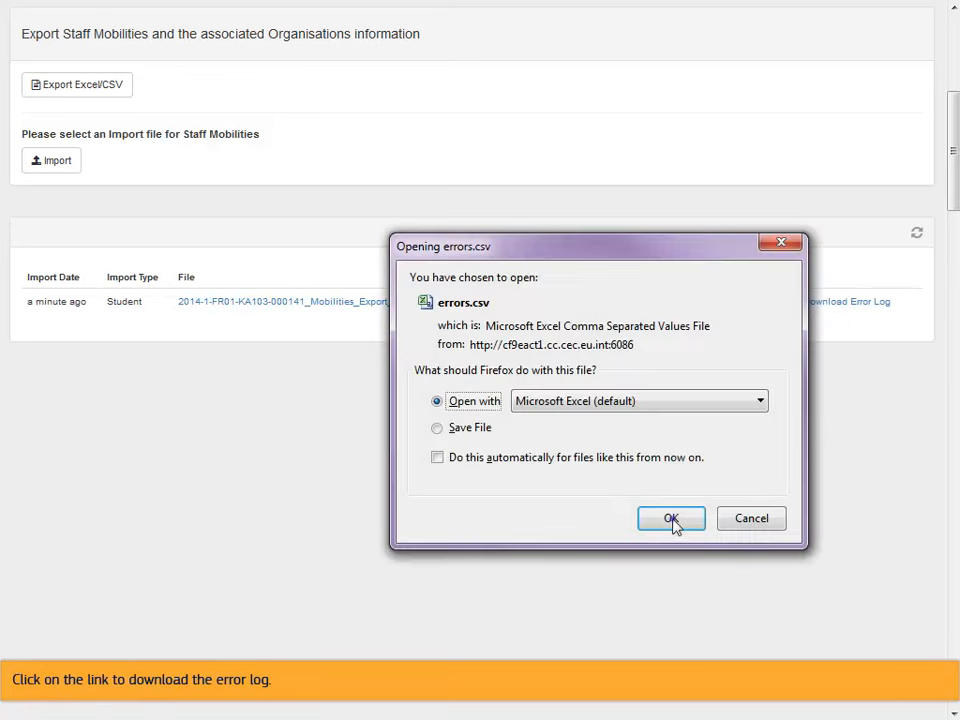
left_click(672, 520)
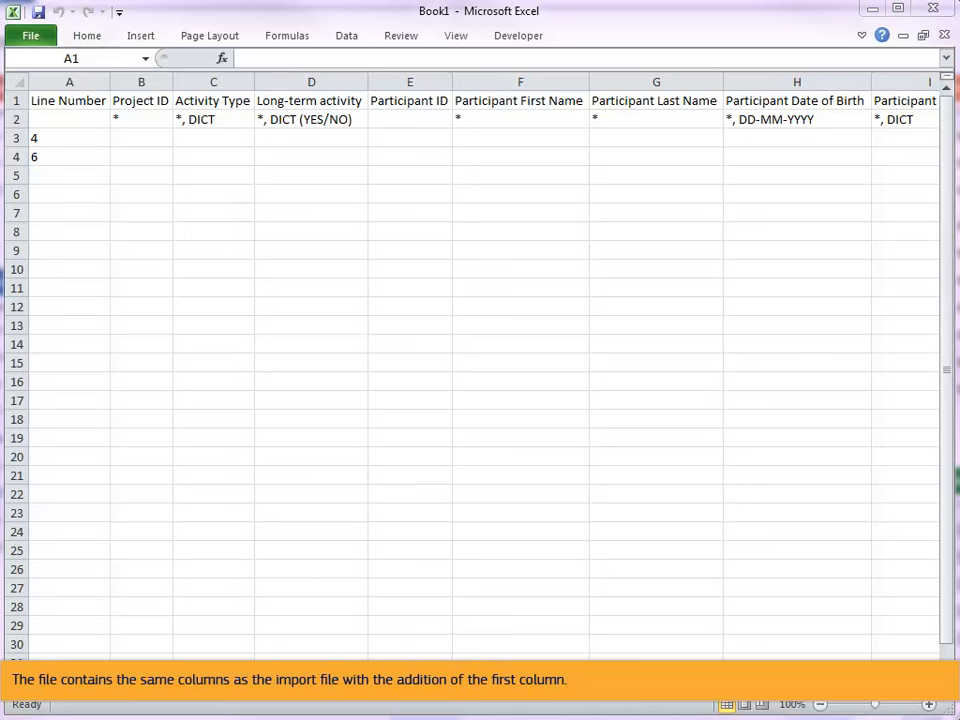
left_click(64, 100)
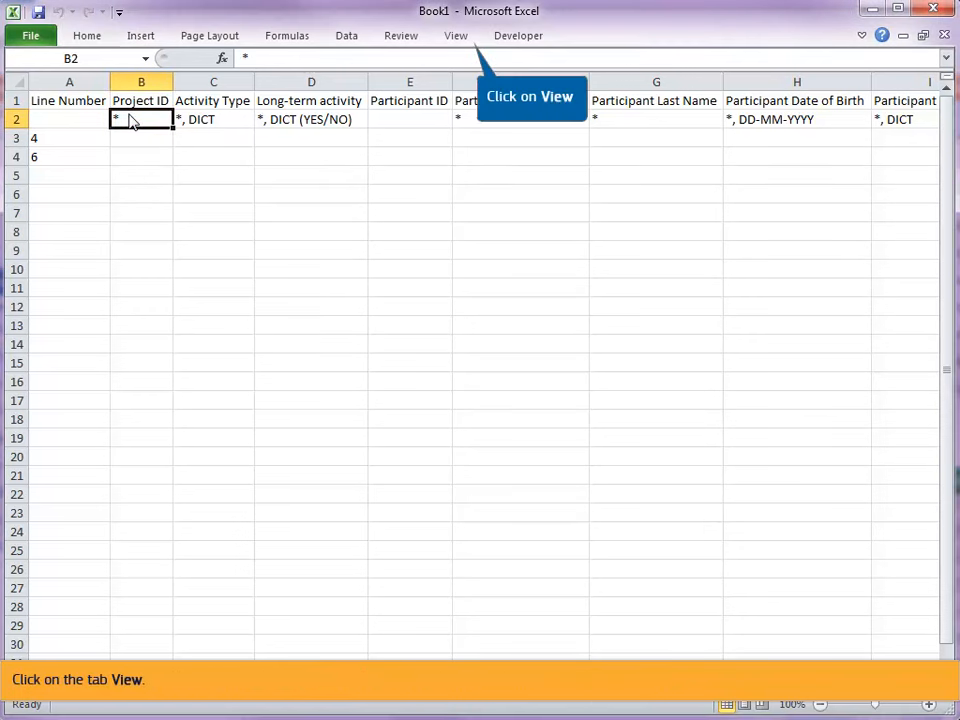
Step: Freeze the error log's header row and Line Number column via View > Freeze Panes
left_click(456, 36)
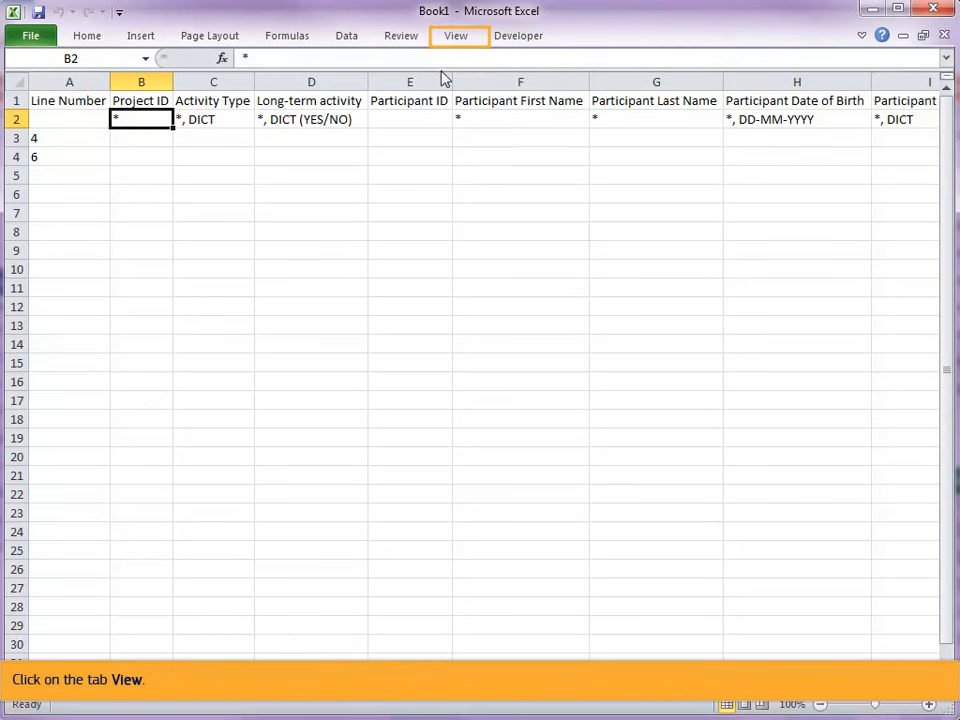
left_click(458, 36)
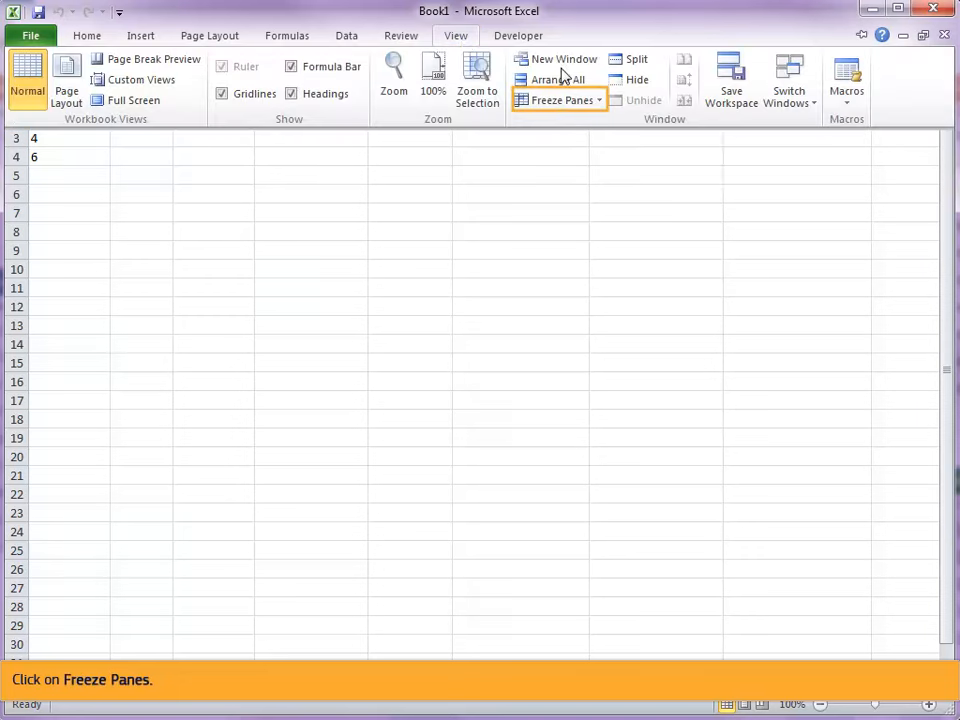
left_click(558, 100)
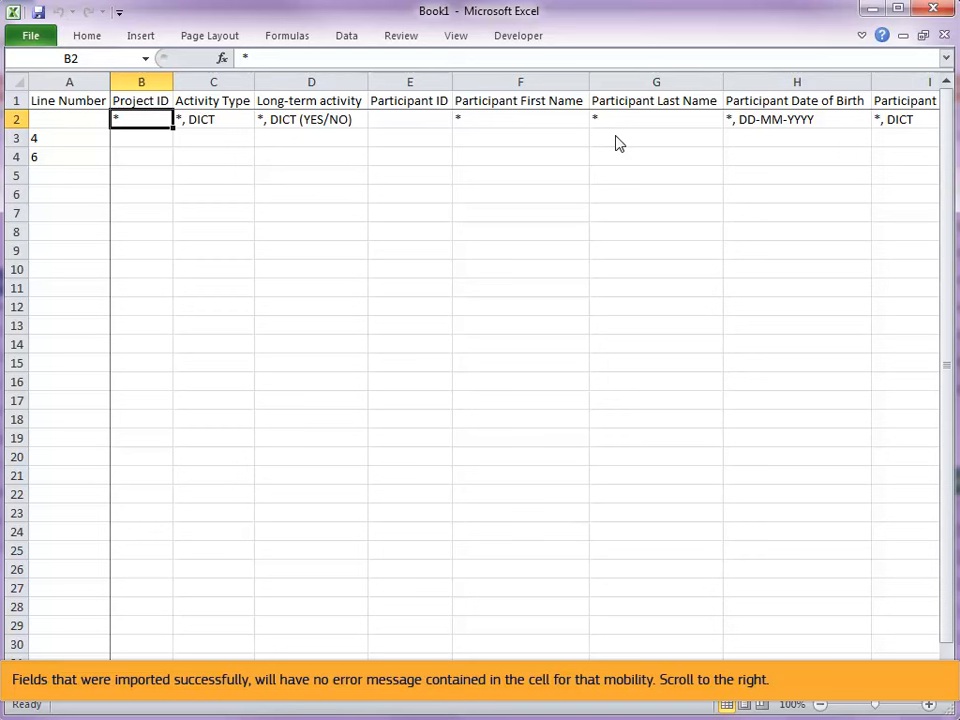
mouse_move(598, 568)
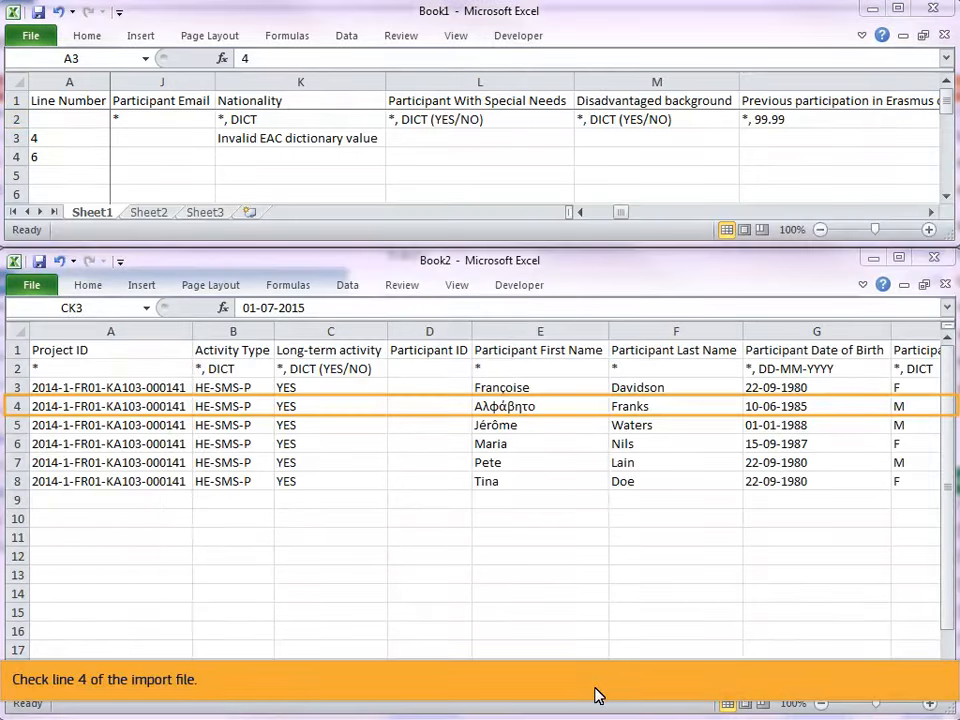
mouse_move(152, 620)
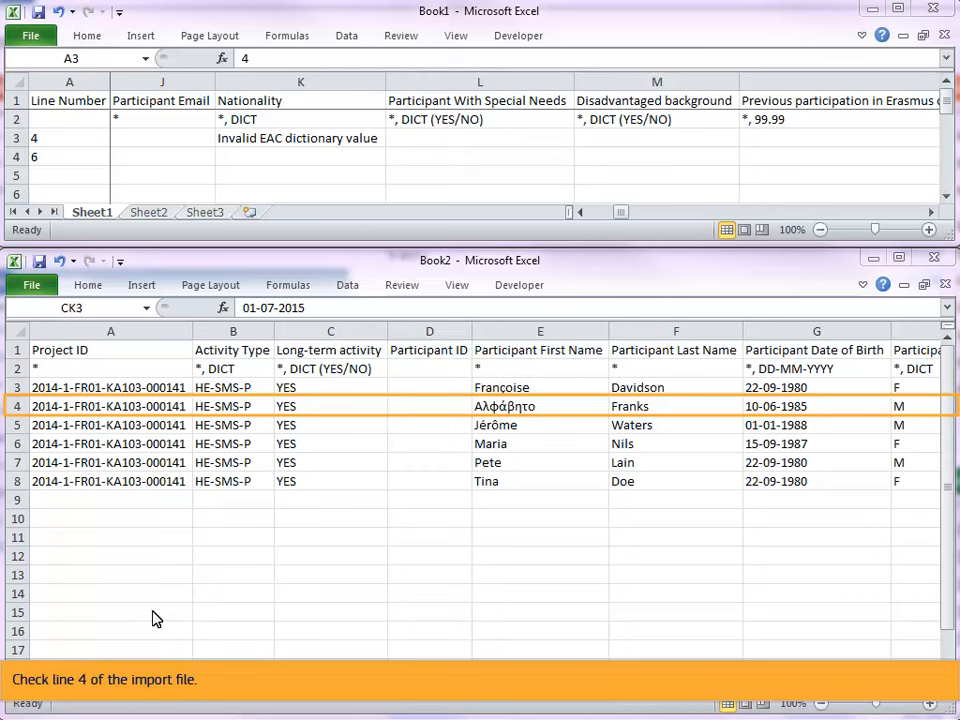
Step: Select line 4 of the import file and scroll to its flagged Nationality value
left_click(16, 406)
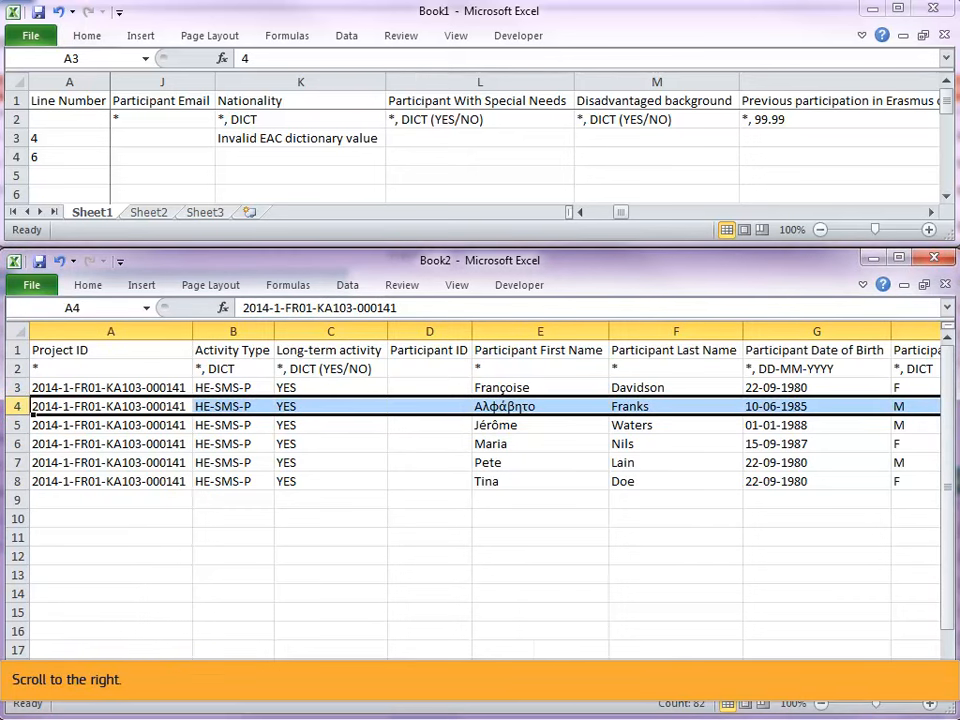
scroll("right", 3)
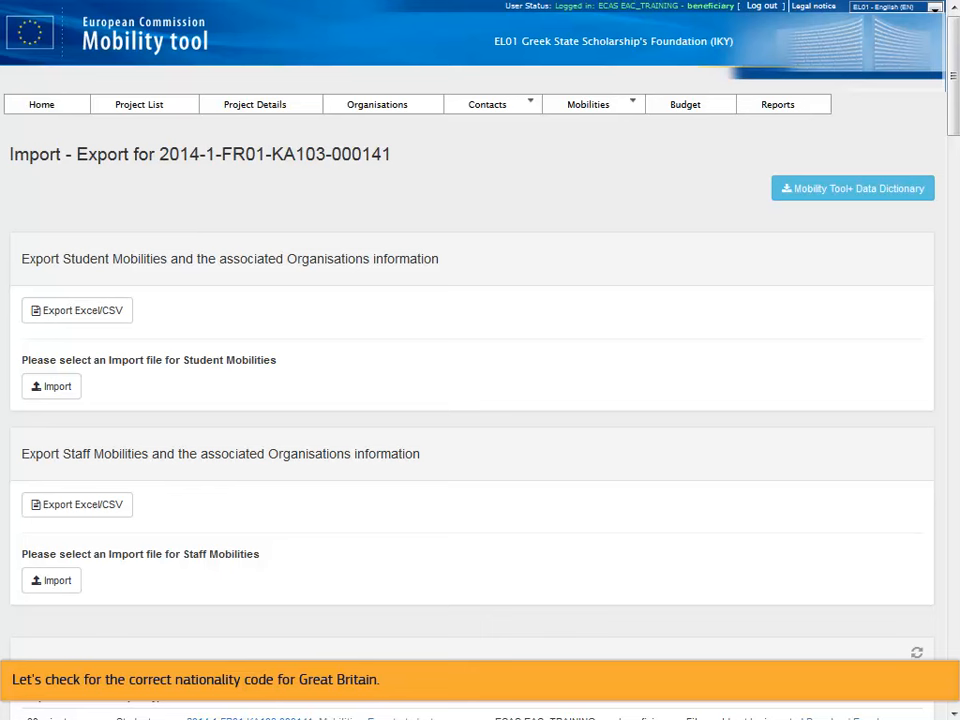
mouse_move(852, 188)
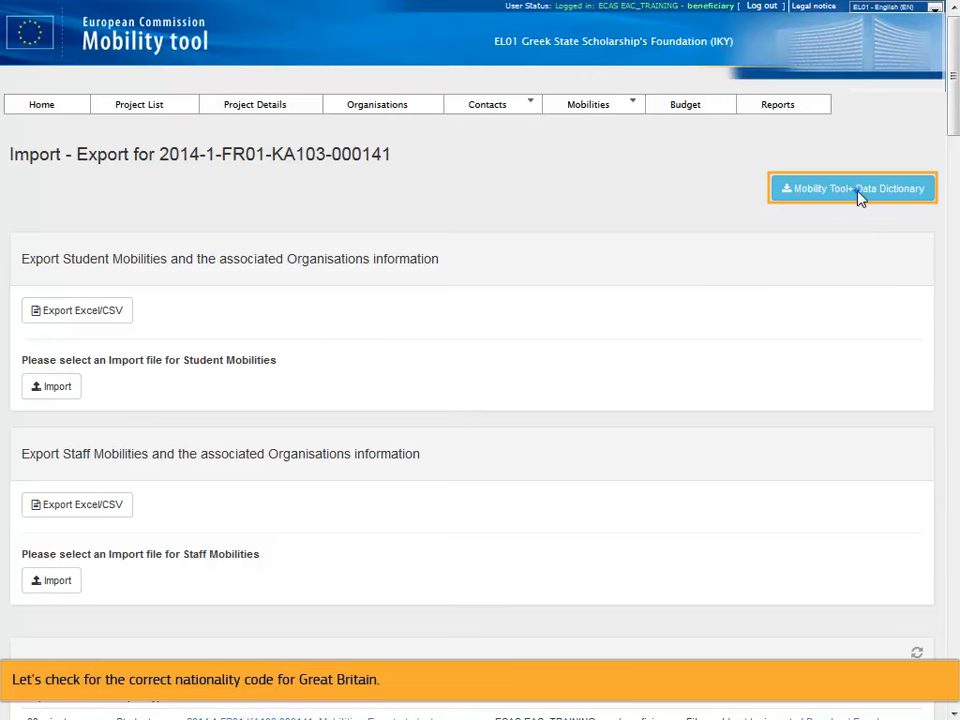
Step: Open the Mobility Tool+ Data Dictionary PDF from the import–export page
left_click(852, 188)
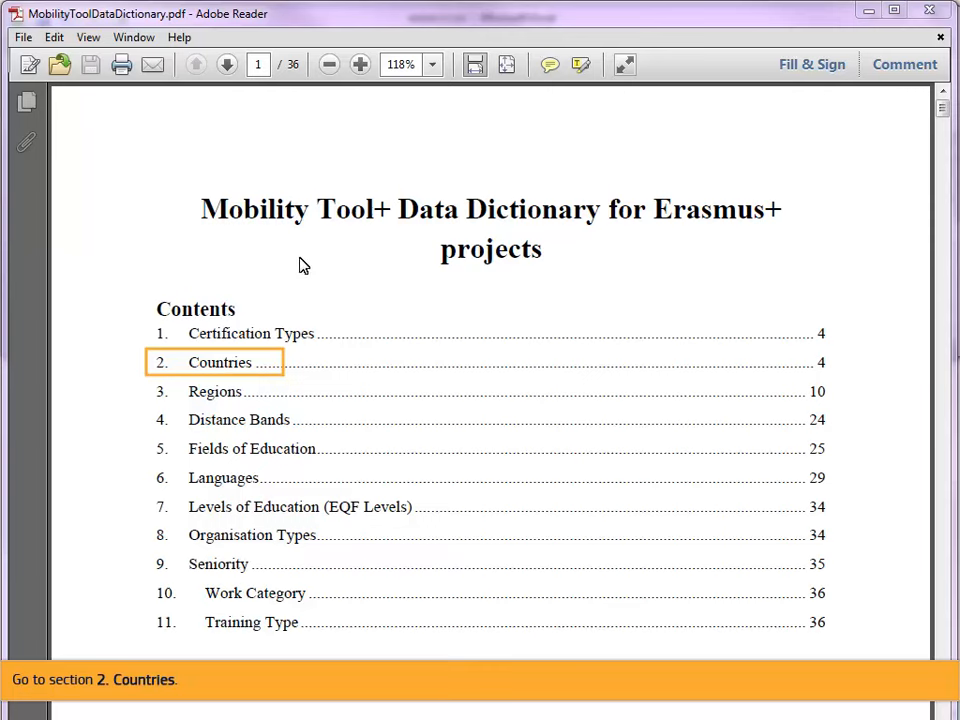
Step: Jump to the Countries code table, then return to line 4's nationality entry in the import file
left_click(220, 362)
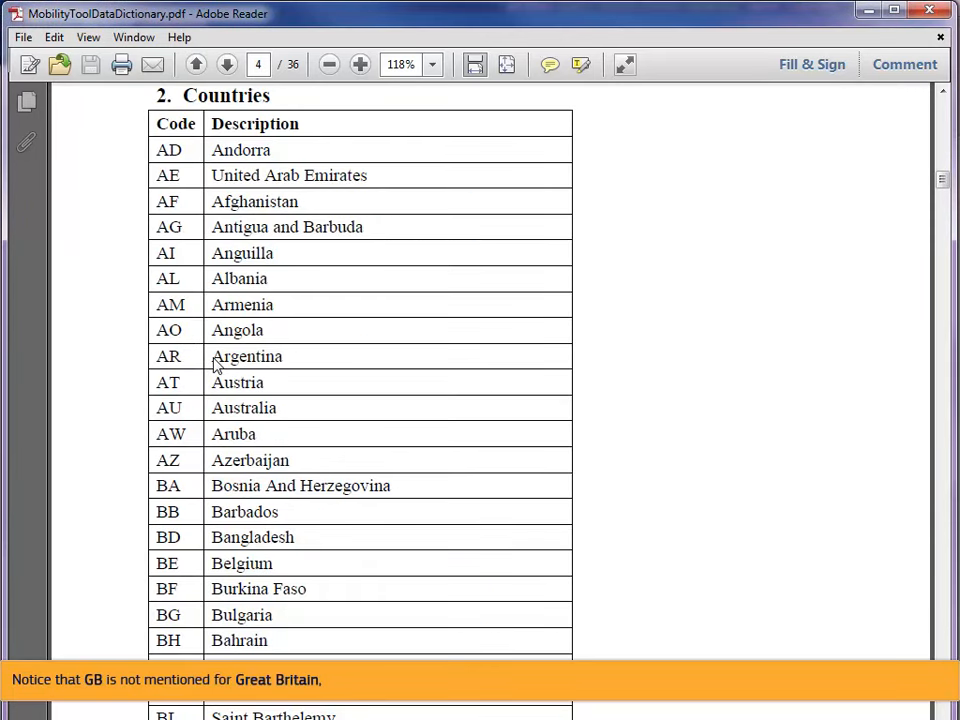
mouse_move(944, 184)
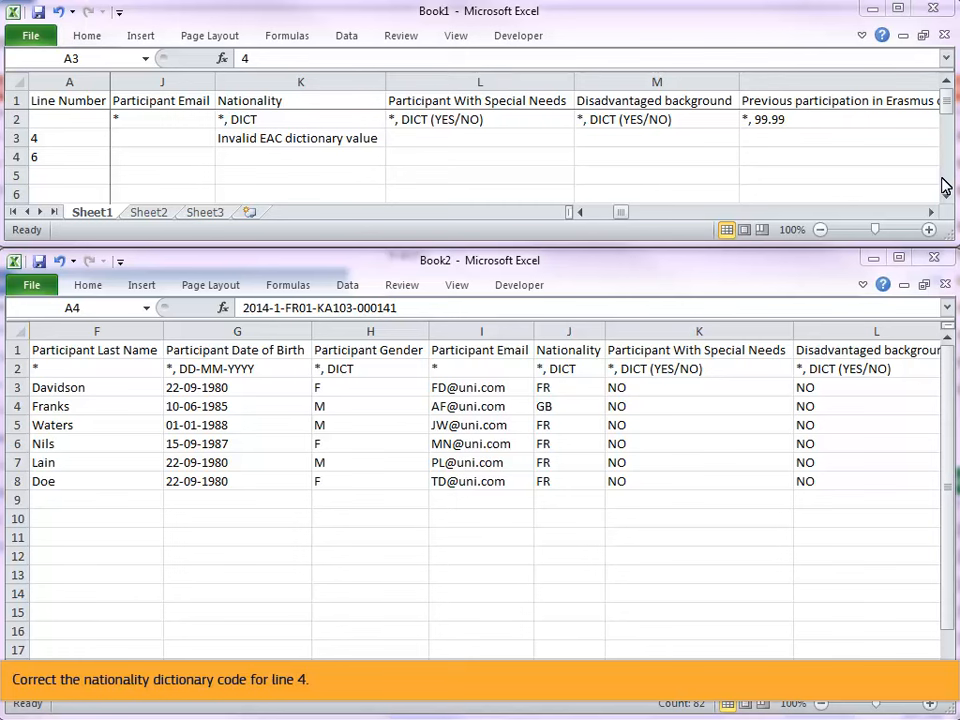
left_click(568, 406)
type("UK")
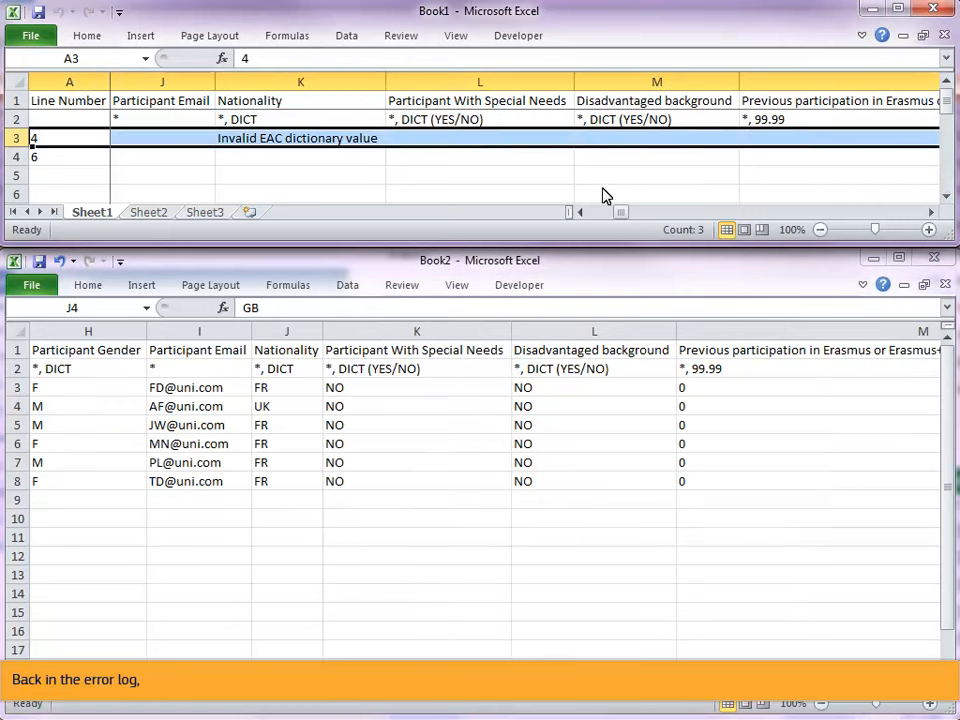
Step: Locate the Start Date error and begin editing line 4's dotted start date in the import file
scroll("right", 3)
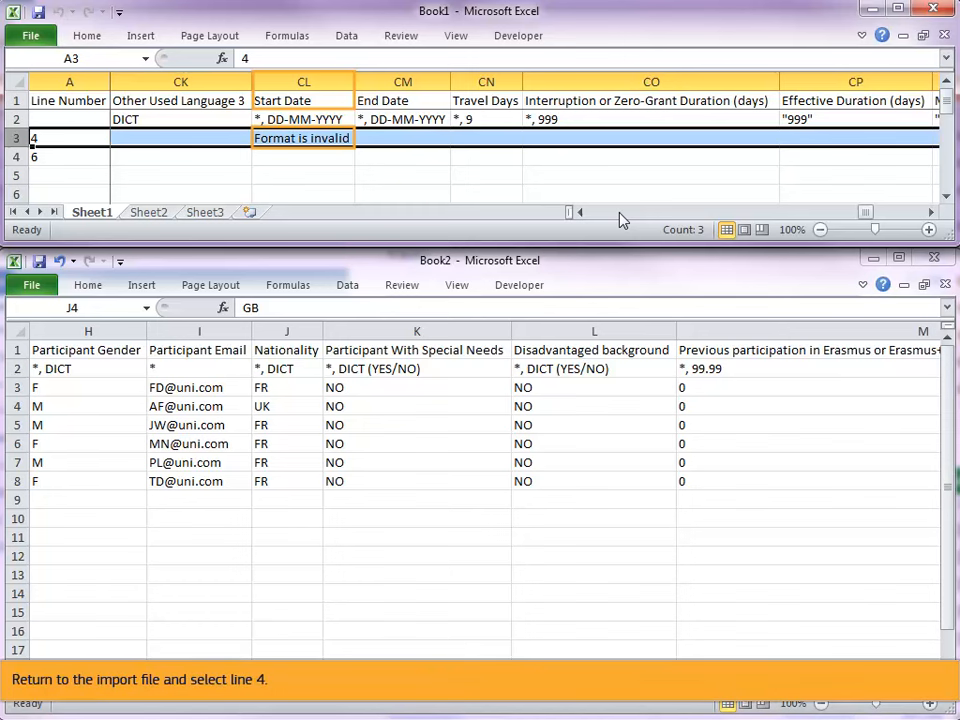
mouse_move(204, 256)
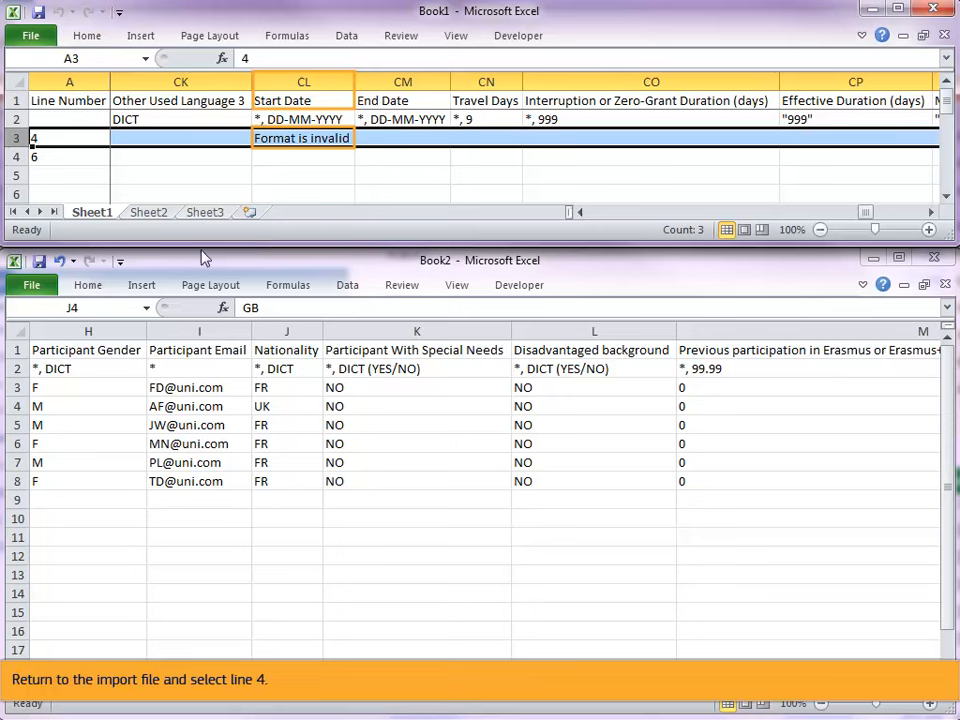
left_click(16, 406)
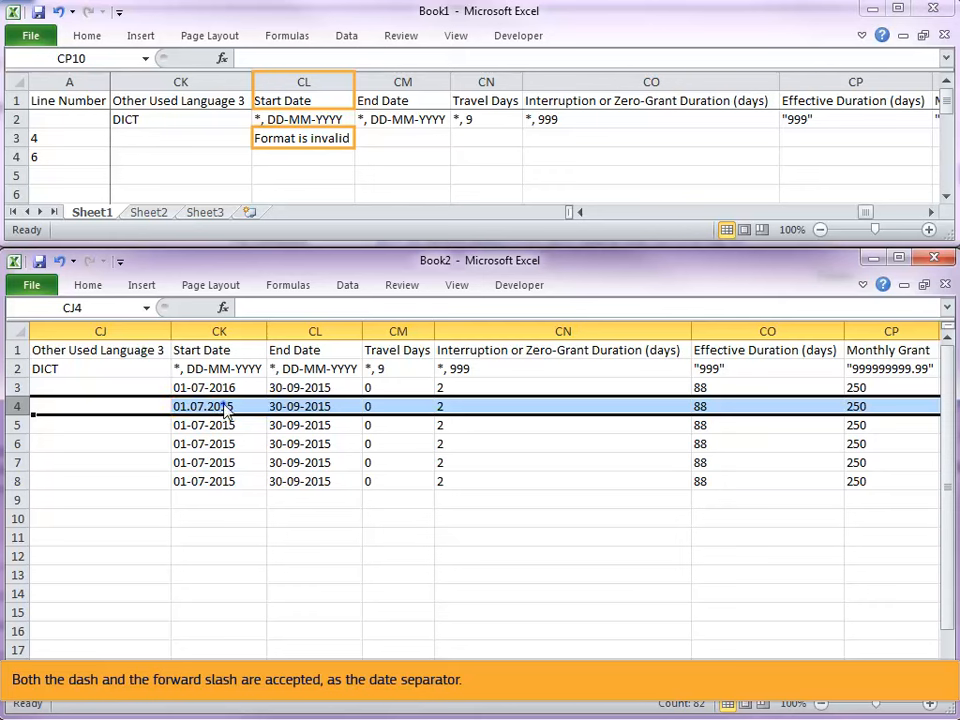
double_click(204, 406)
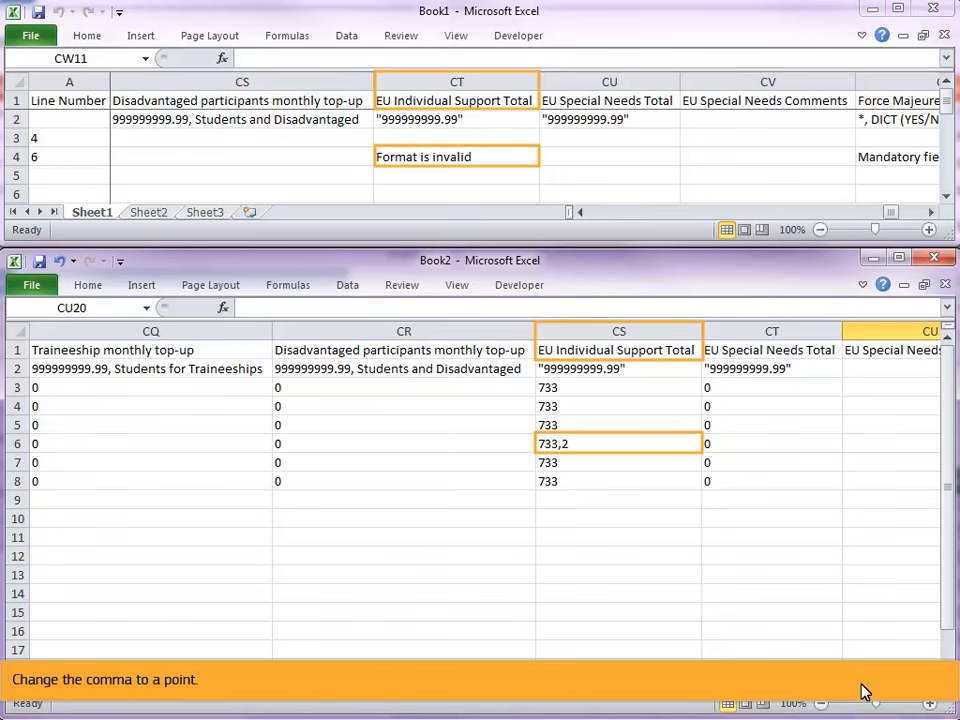
mouse_move(612, 592)
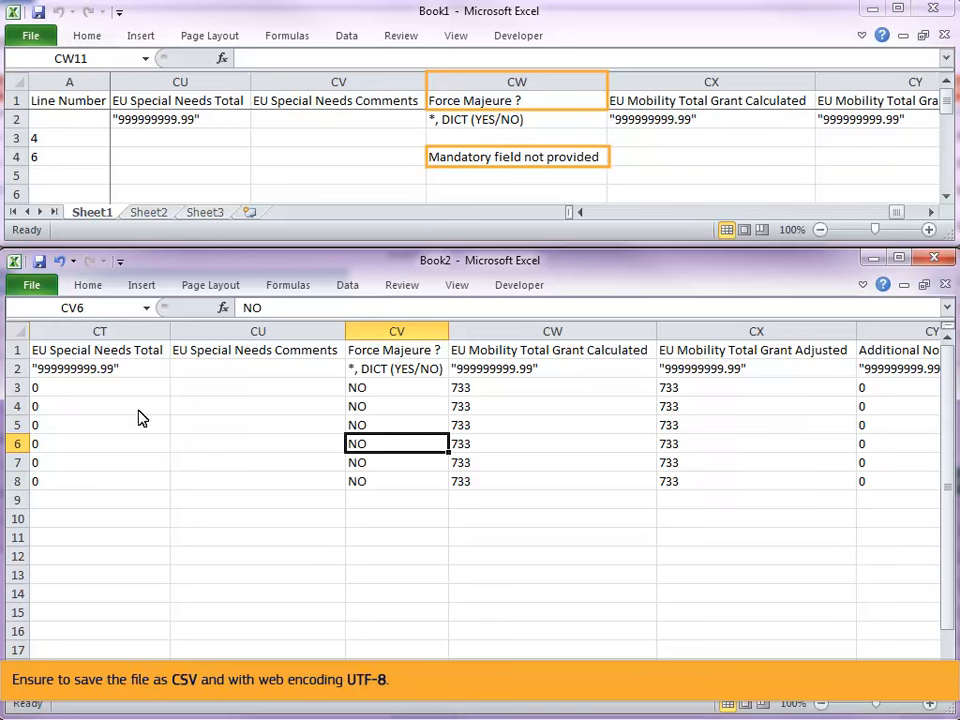
Step: Save the corrected import file as CSV with Unicode (UTF-8) encoding set in Web Options
left_click(32, 284)
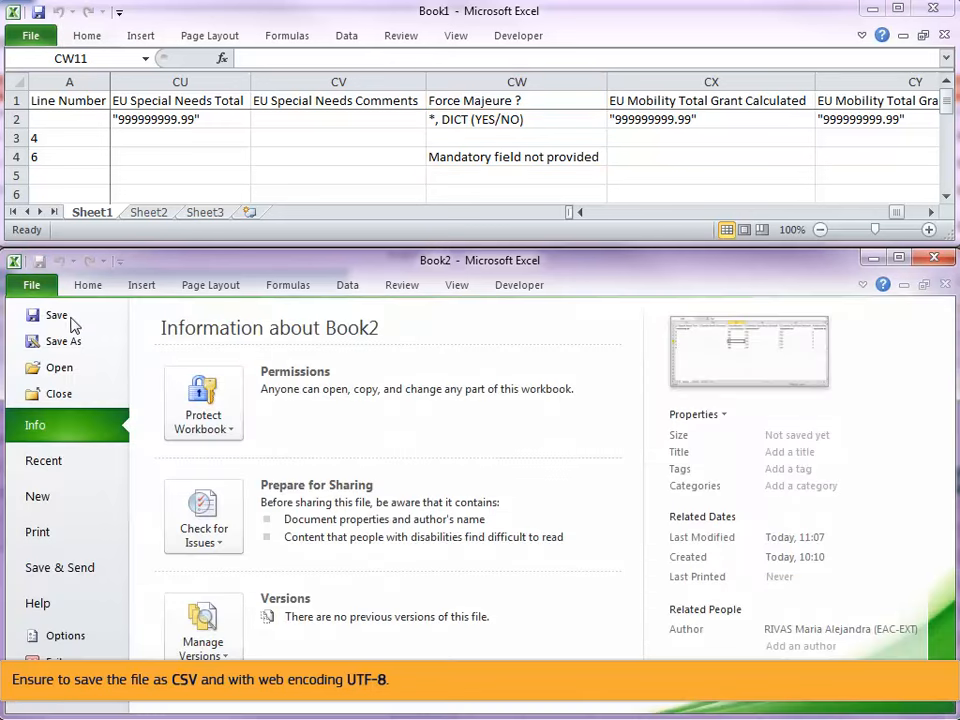
left_click(62, 340)
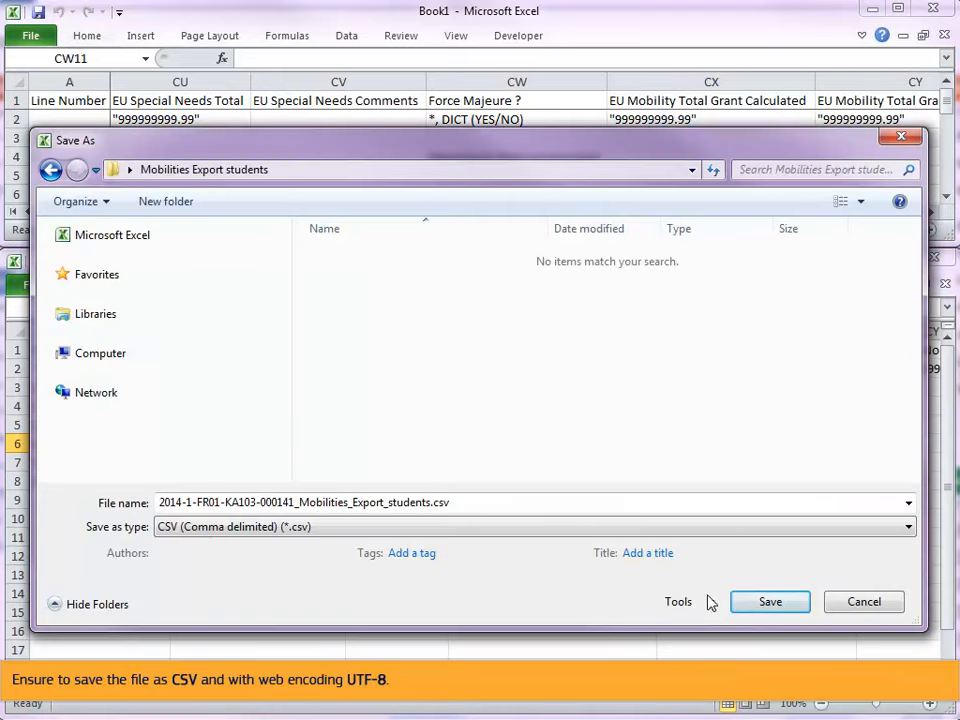
left_click(680, 600)
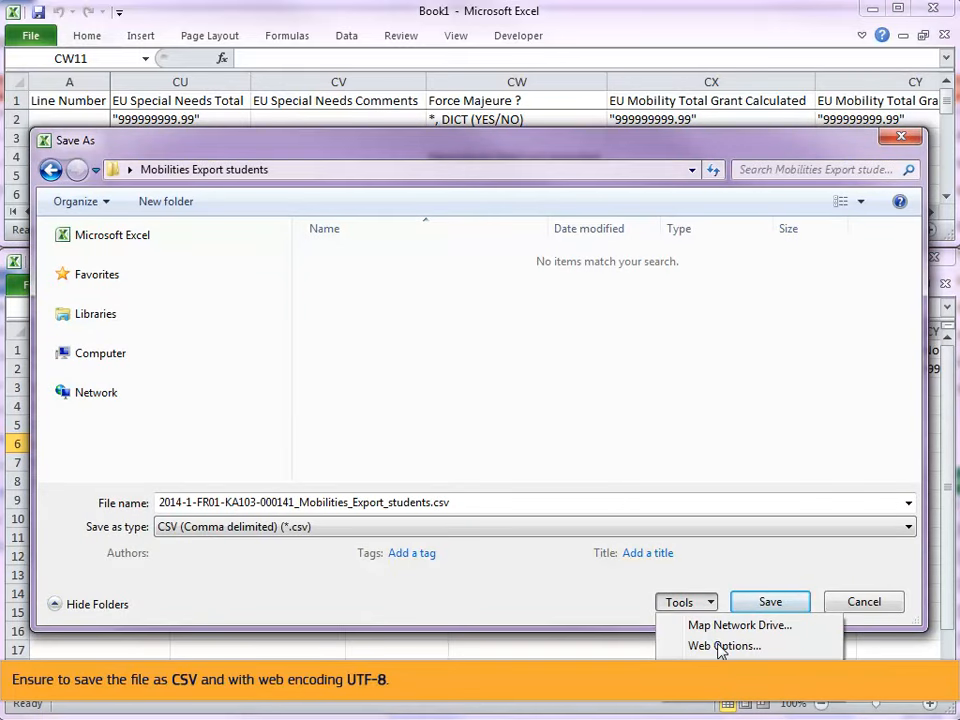
left_click(720, 646)
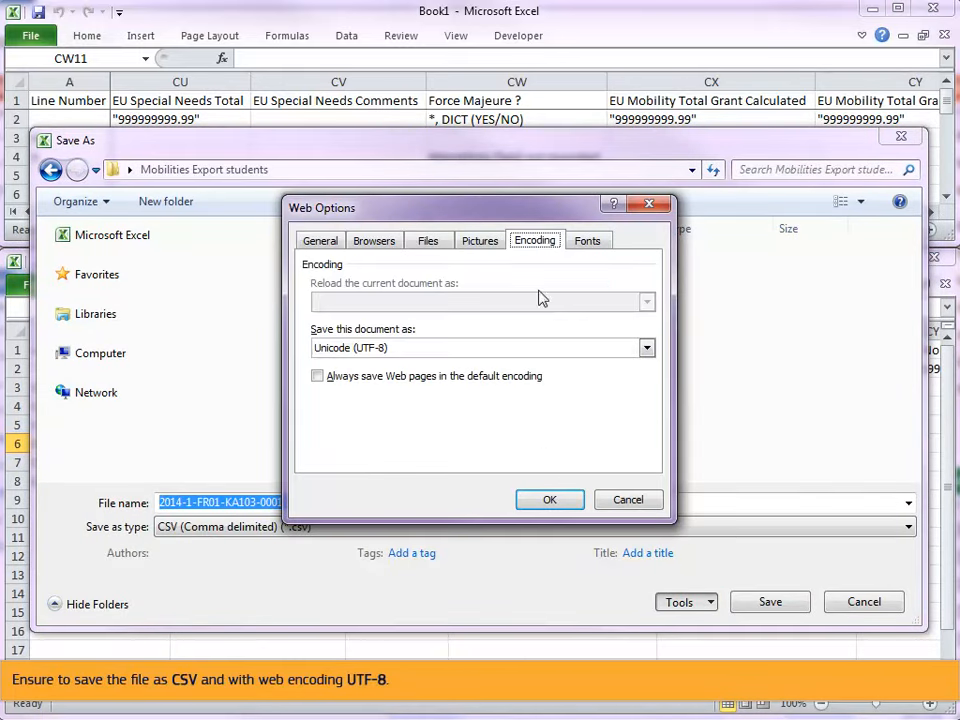
left_click(548, 500)
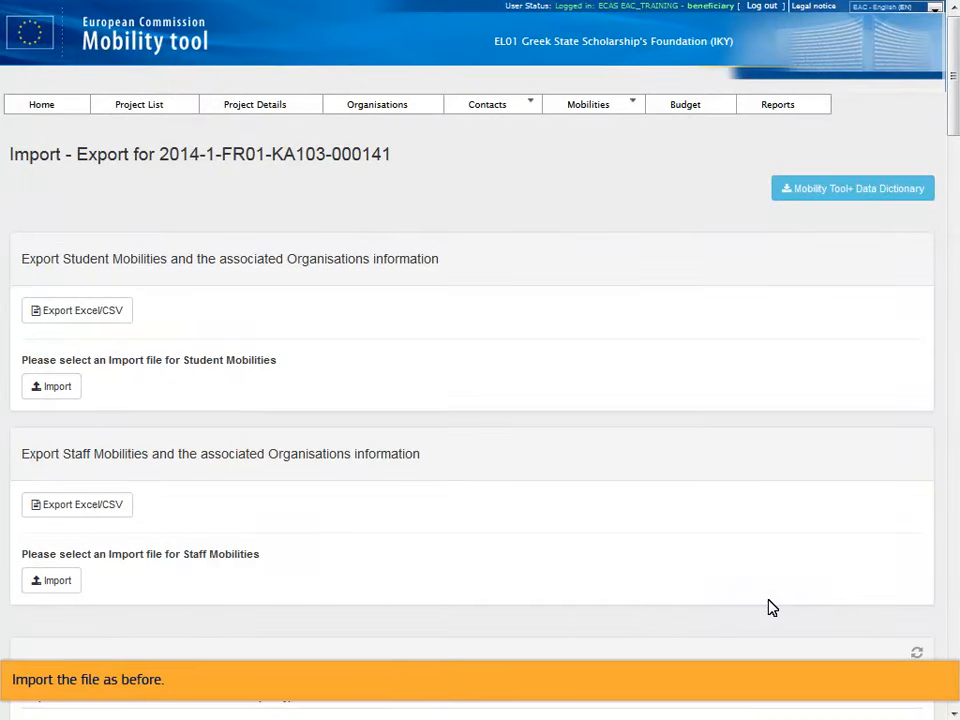
Step: Re-import the corrected students CSV and refresh the import history status
left_click(50, 386)
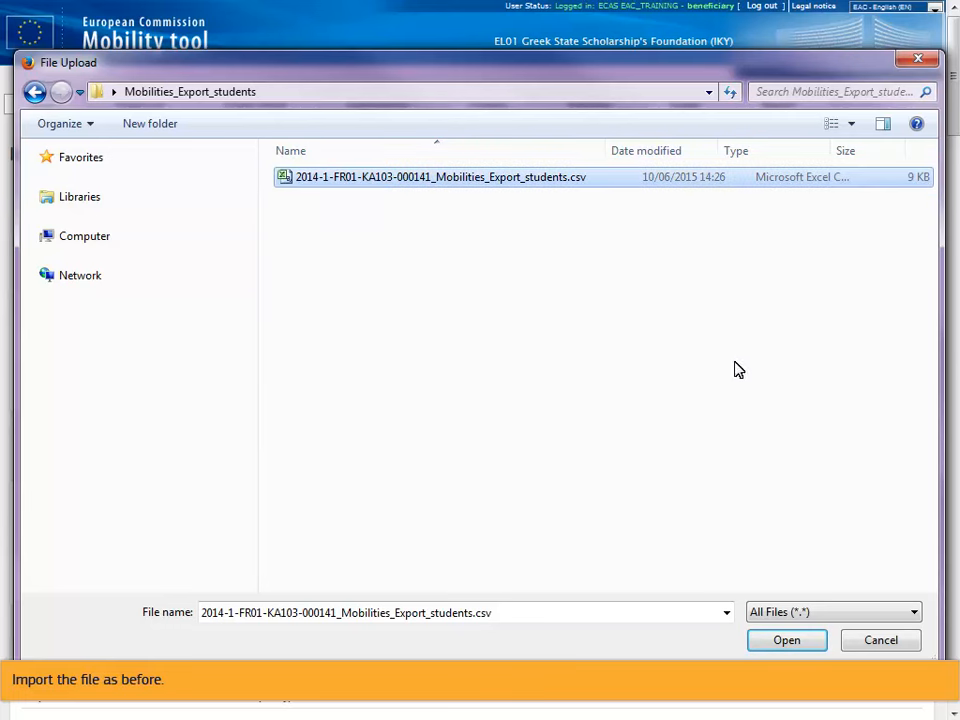
left_click(786, 640)
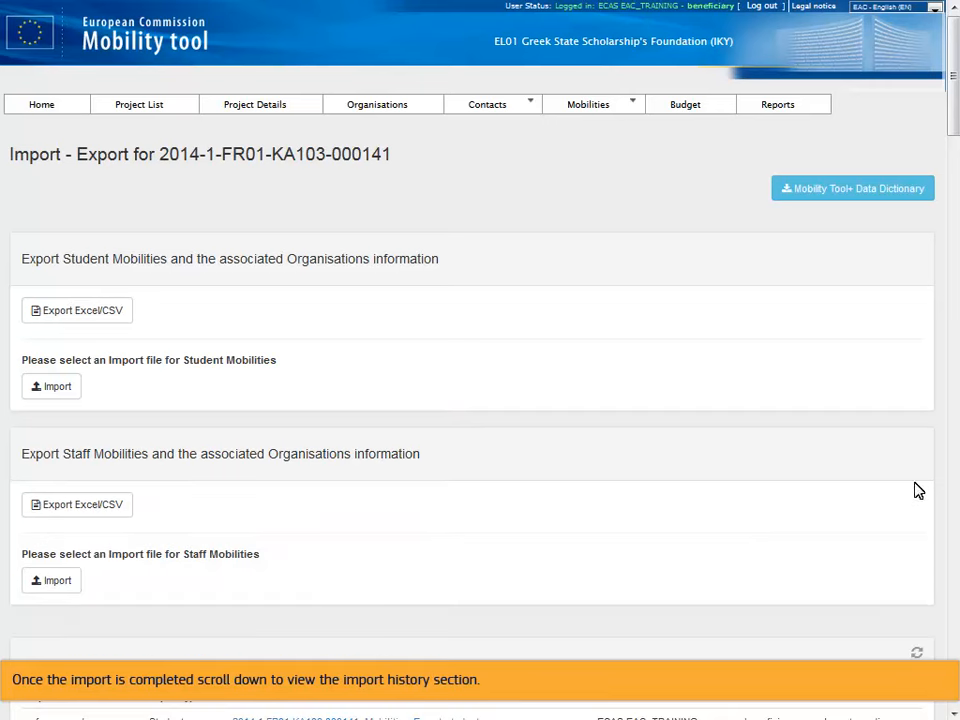
scroll("down", 3)
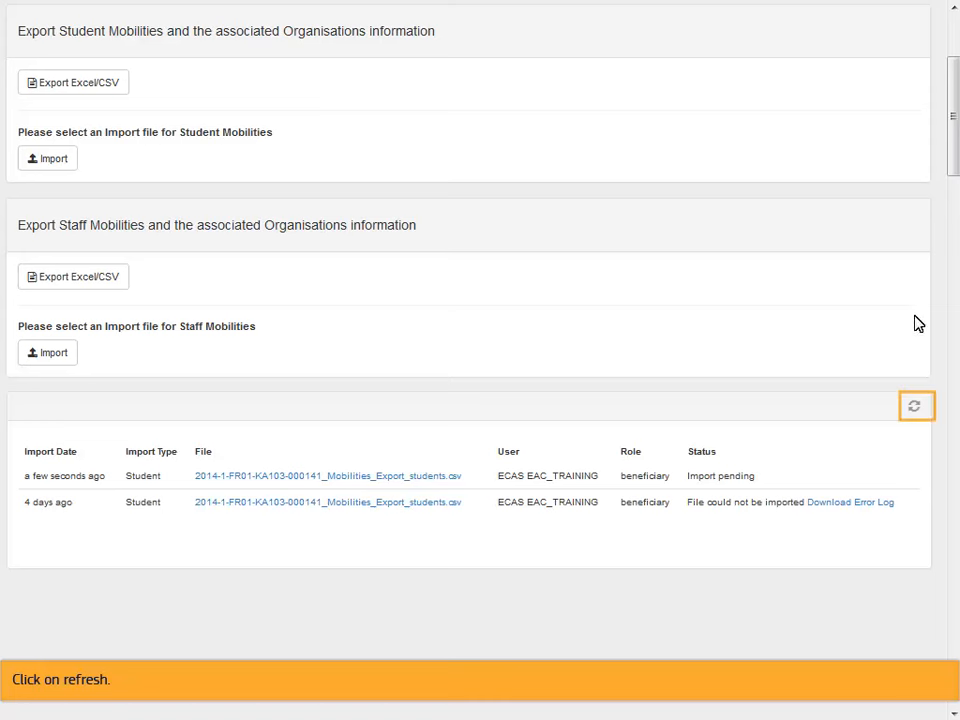
left_click(920, 404)
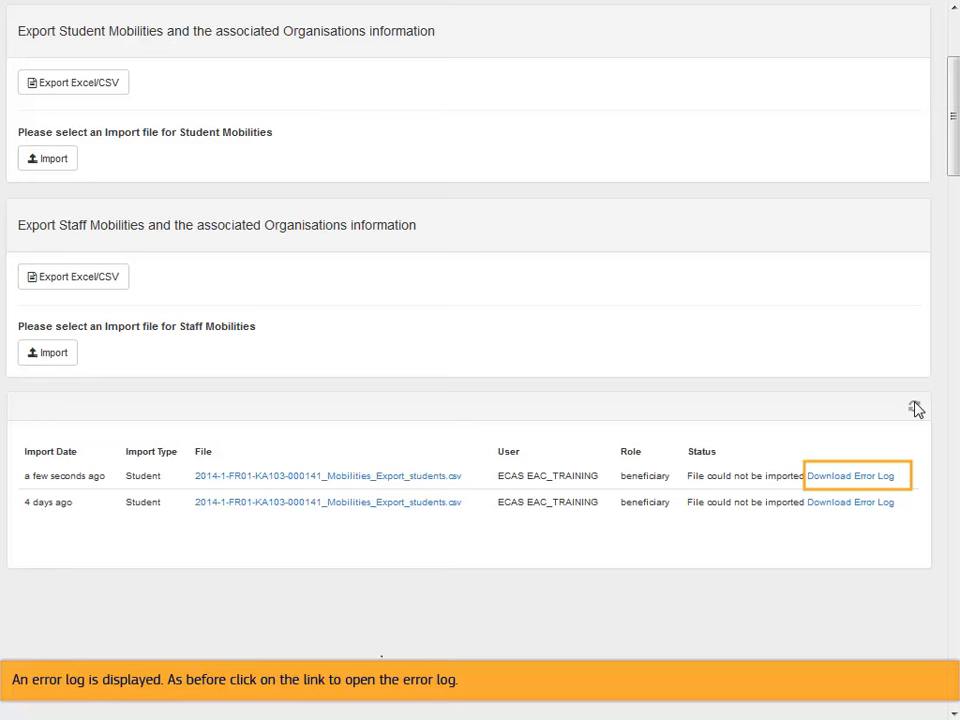
Step: Download the latest error log and open errors.csv in Excel
left_click(860, 476)
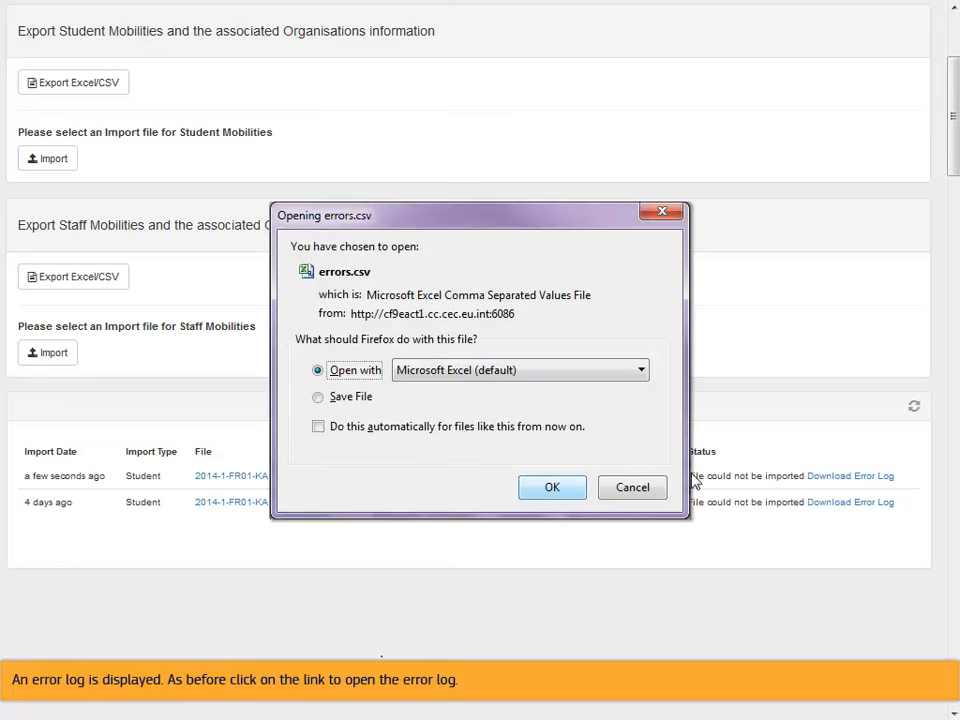
left_click(552, 488)
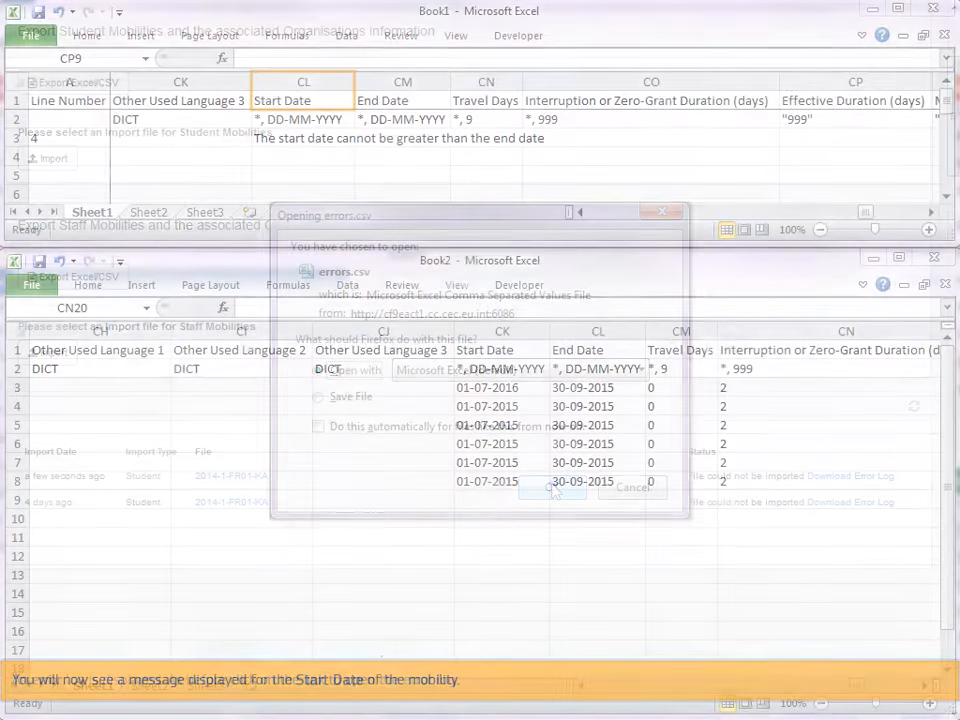
Step: Correct the first mobility's start date in CK3 from 01-07-2016 to 01-07-2015
left_click(630, 488)
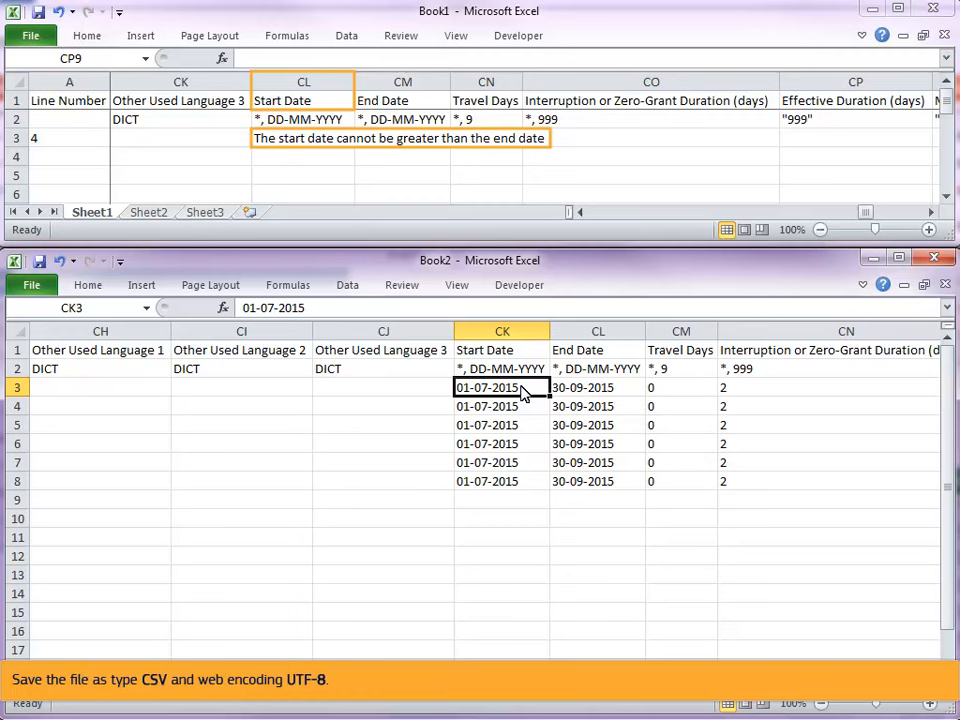
mouse_move(34, 300)
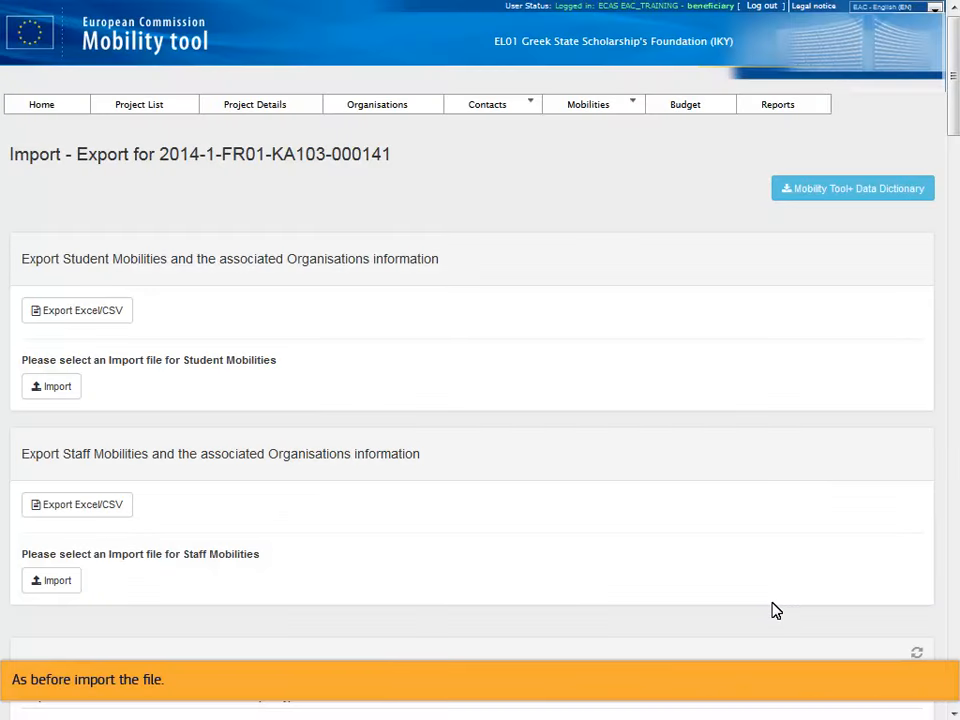
mouse_move(200, 544)
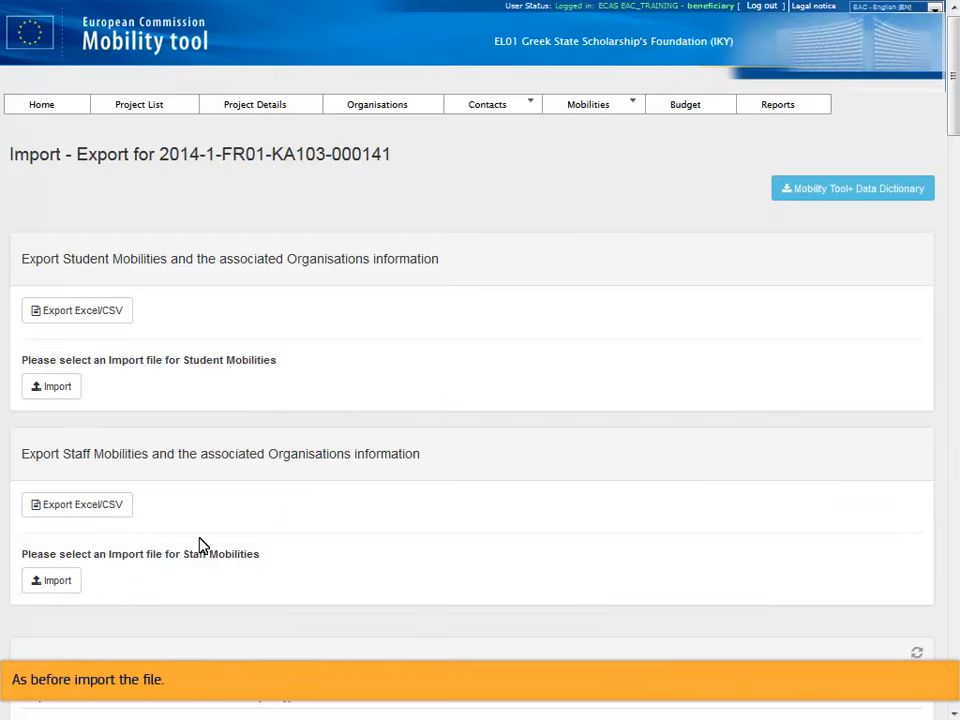
Step: Re-import the corrected students CSV and refresh the import history to show 5 mobilities imported
left_click(52, 386)
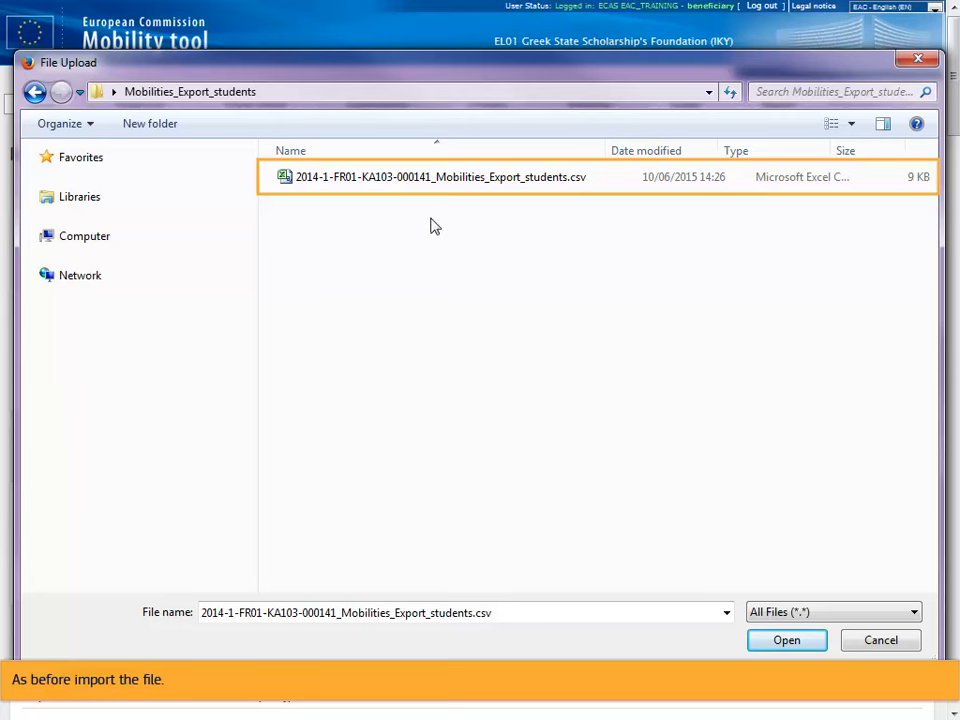
left_click(788, 640)
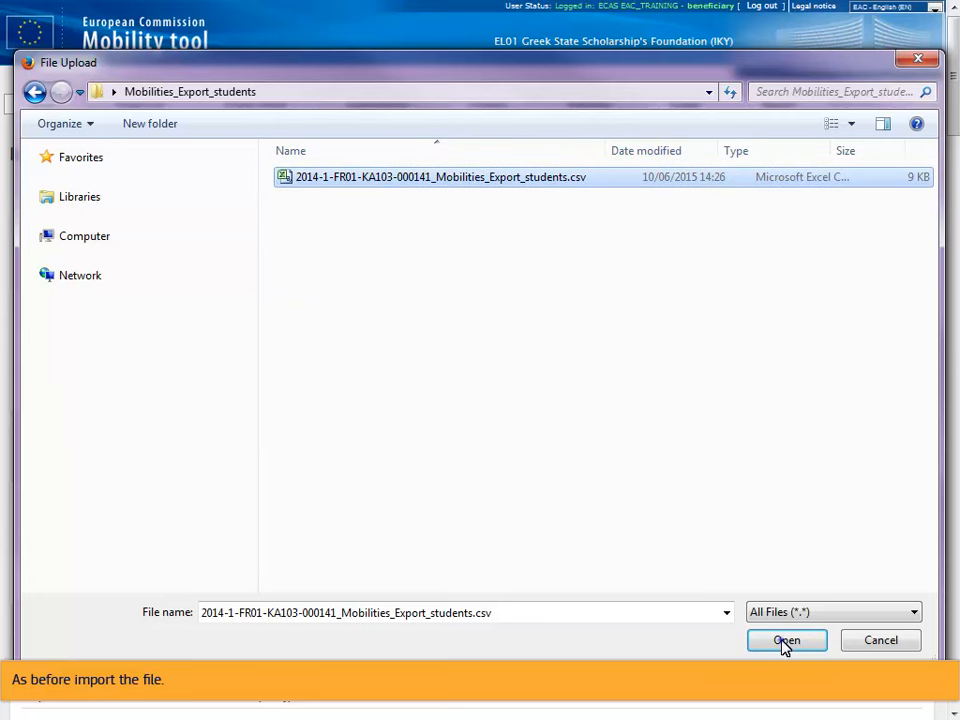
left_click(786, 640)
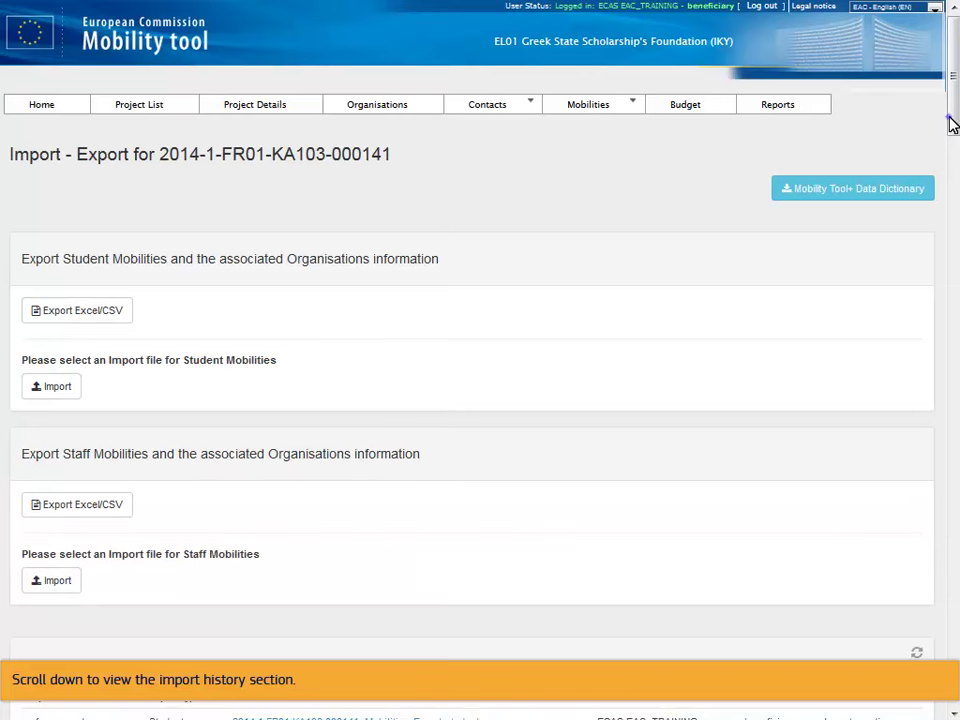
scroll("down", 3)
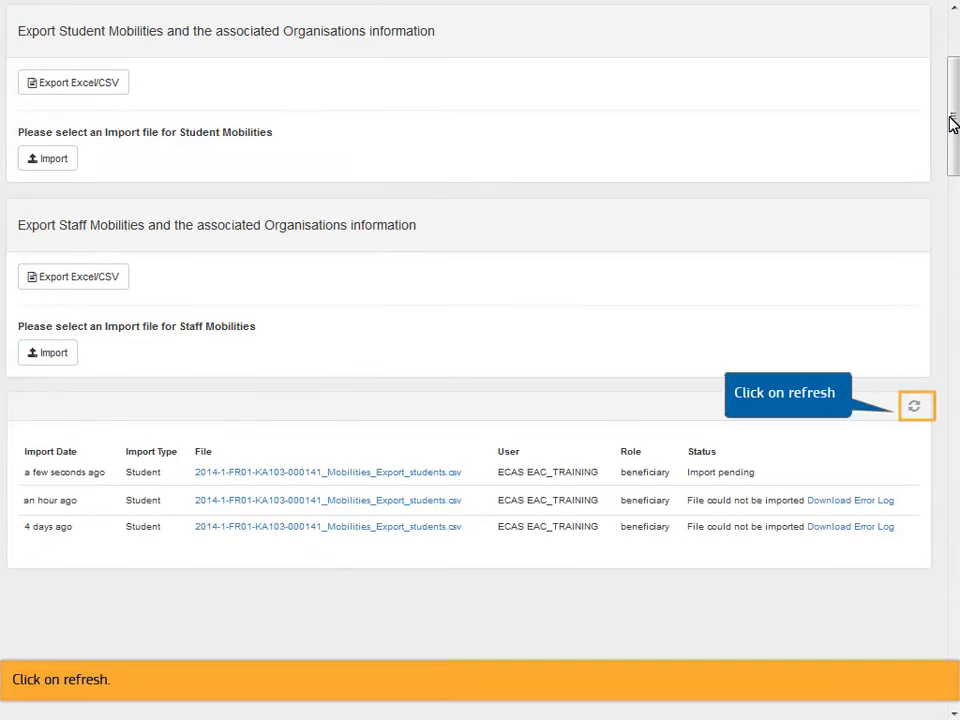
left_click(920, 404)
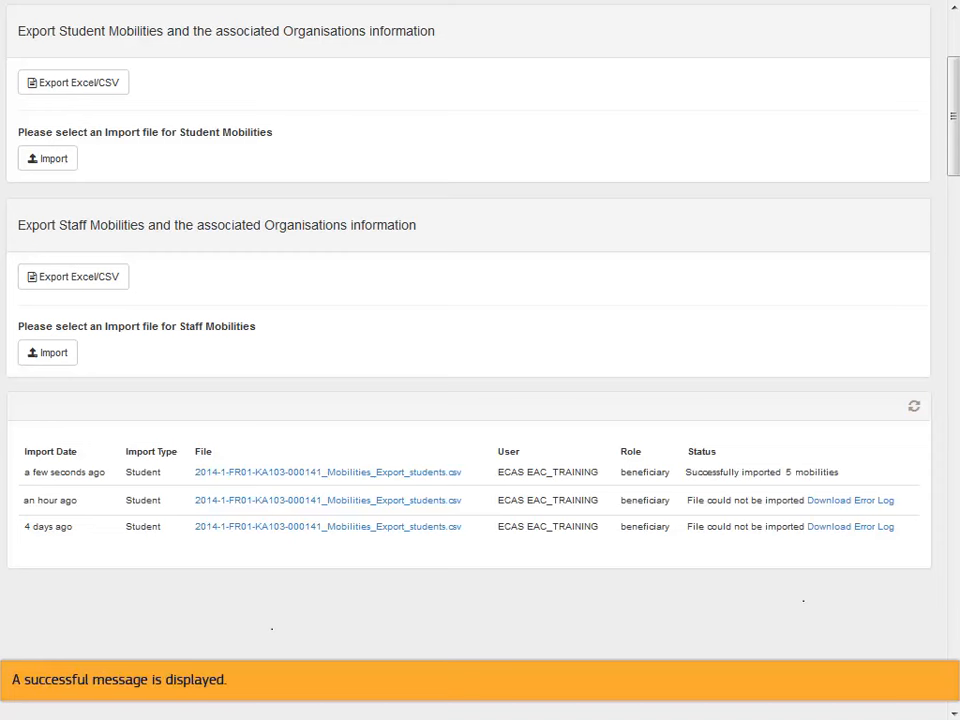